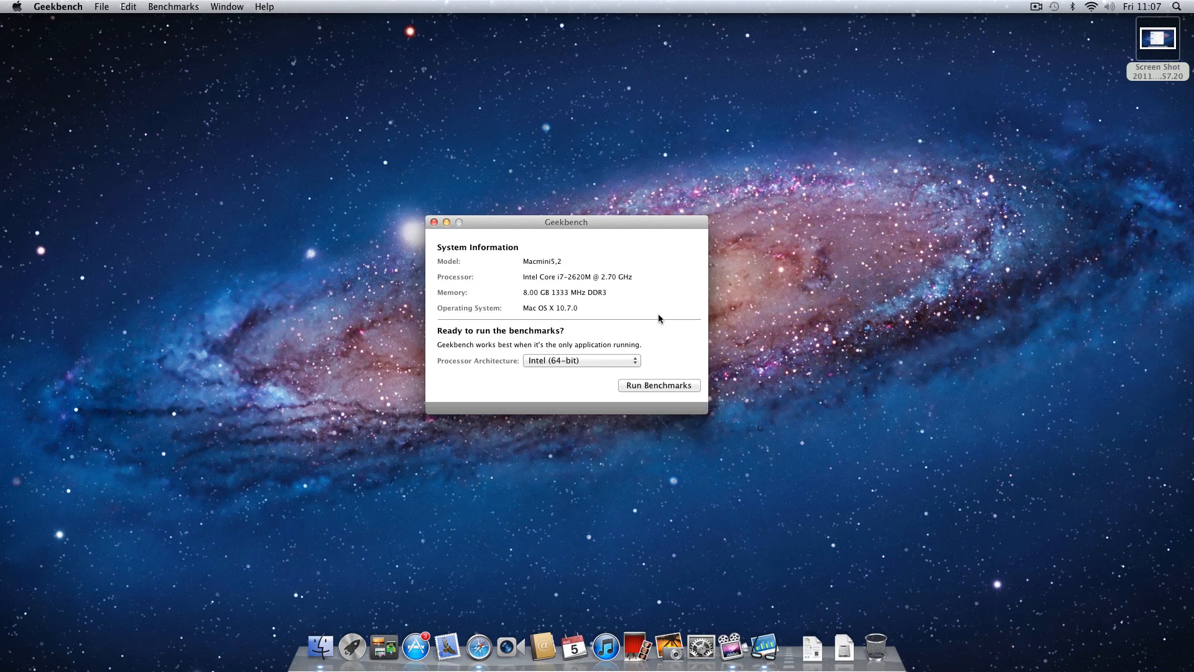
mouse_move(458, 260)
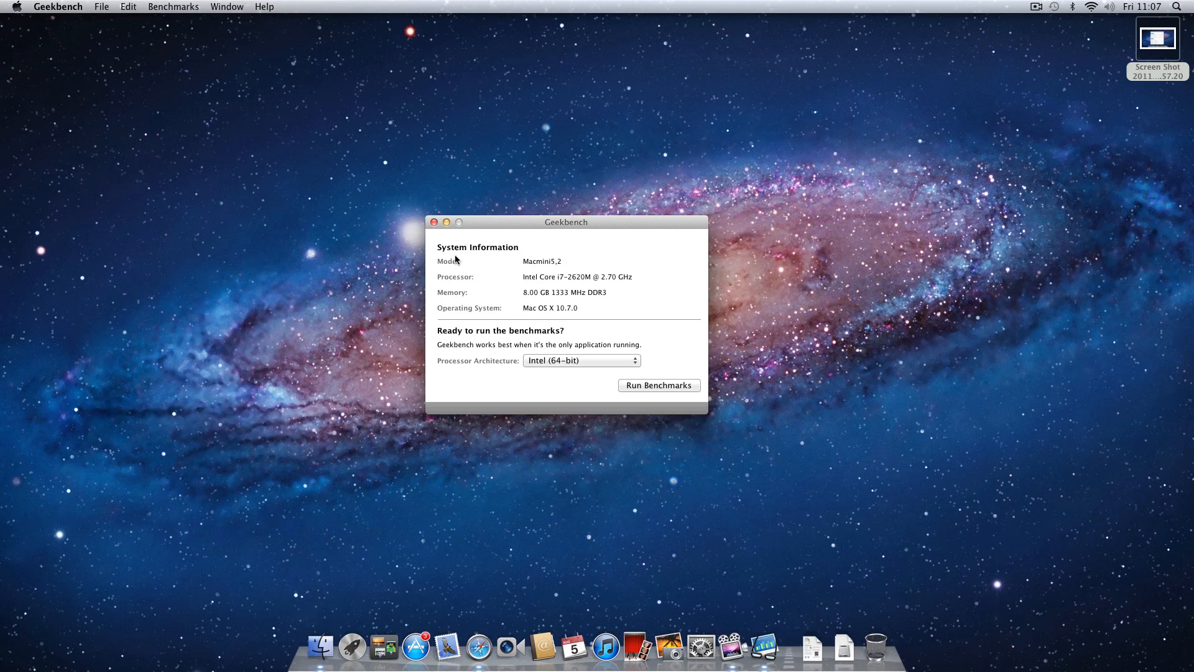
mouse_move(557, 274)
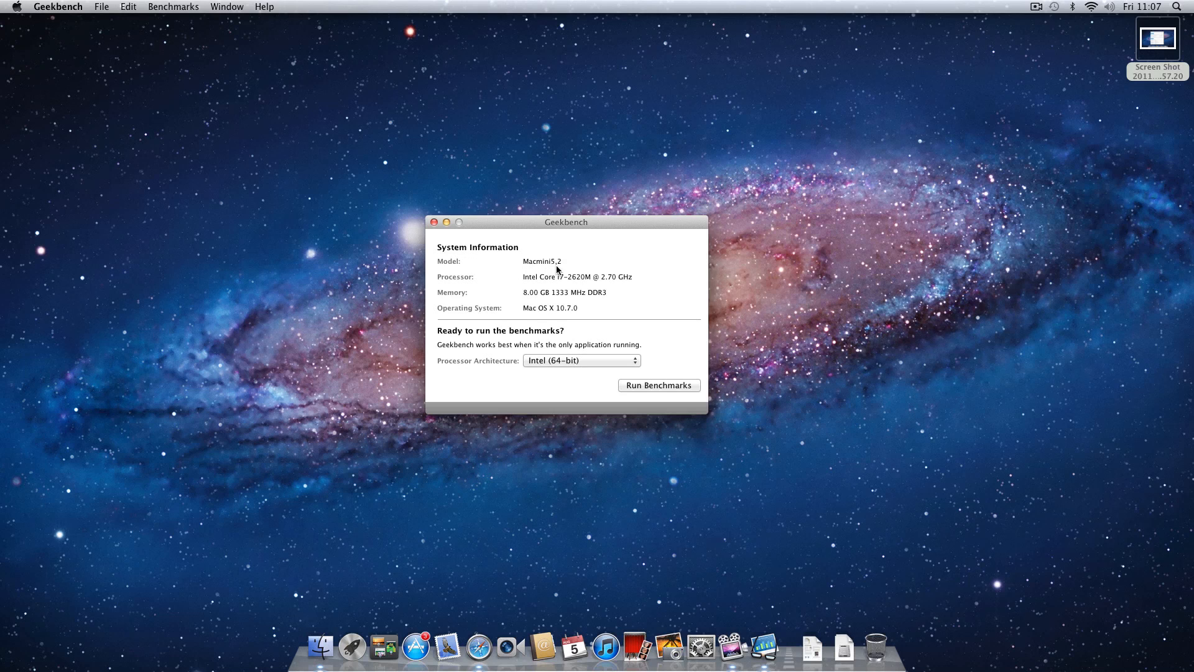
mouse_move(560, 287)
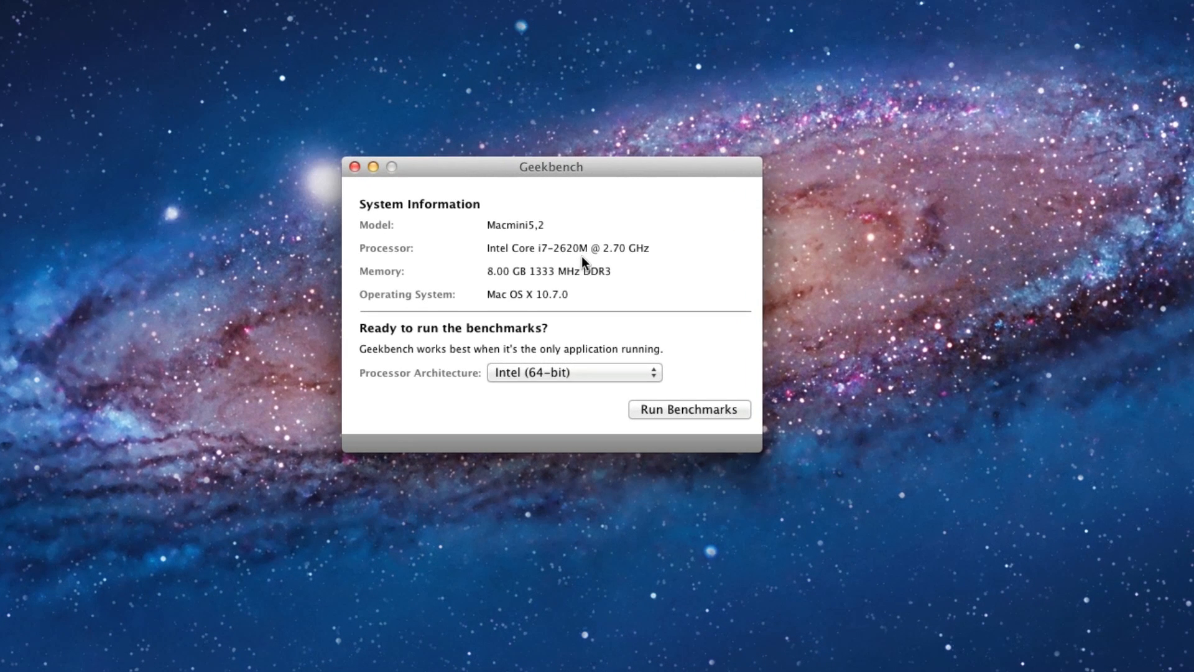
mouse_move(631, 263)
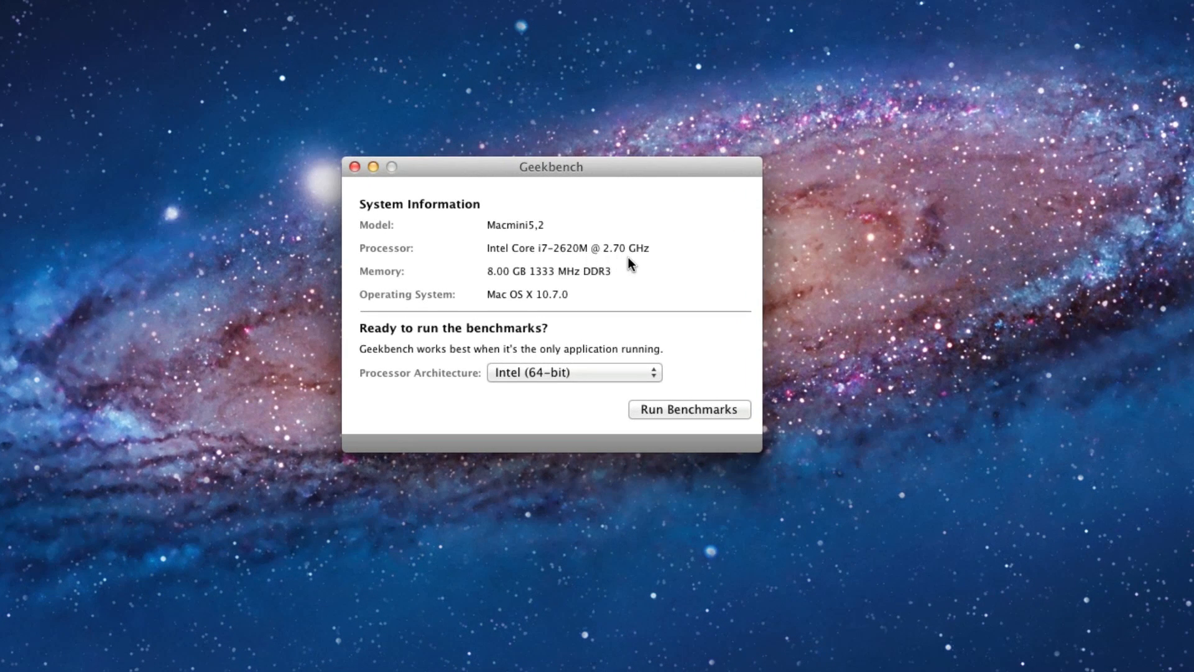
mouse_move(512, 286)
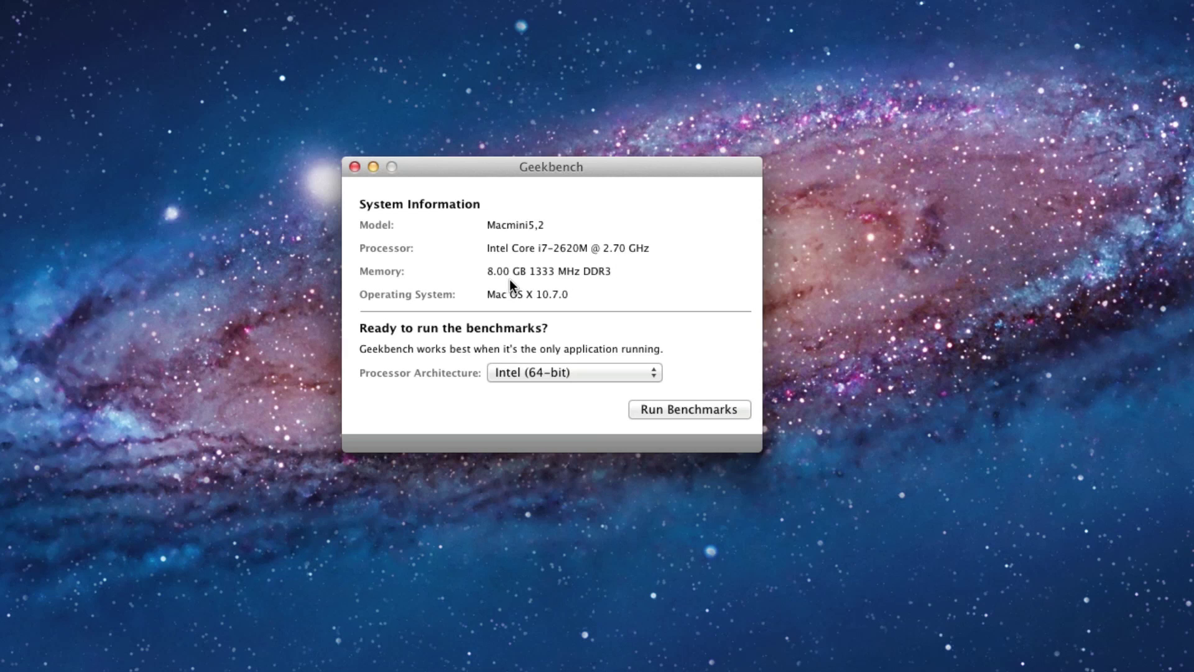
mouse_move(527, 286)
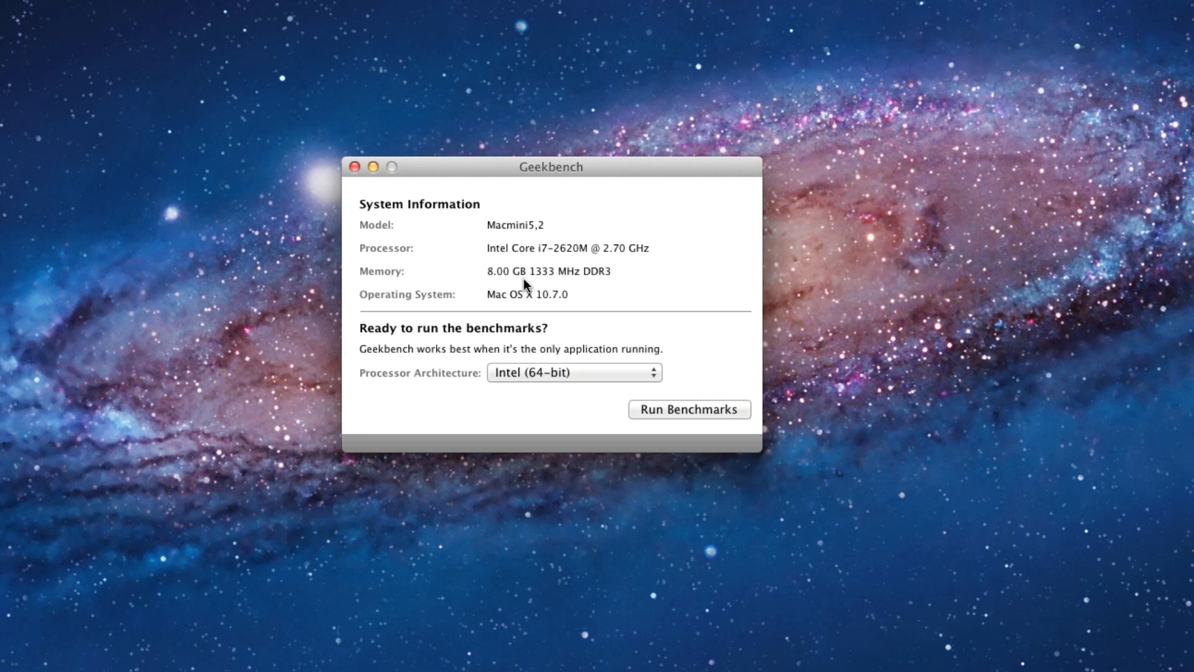
mouse_move(677, 398)
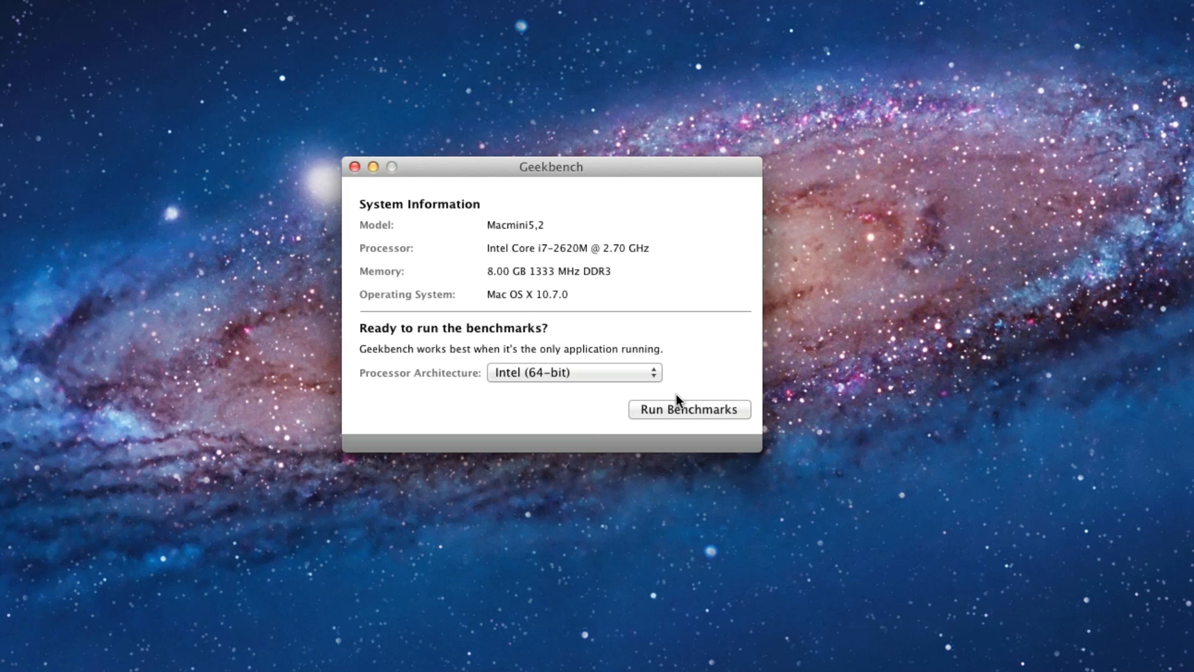
Start the full Geekbench benchmark run on the Mac mini via Run Benchmarks
click(689, 409)
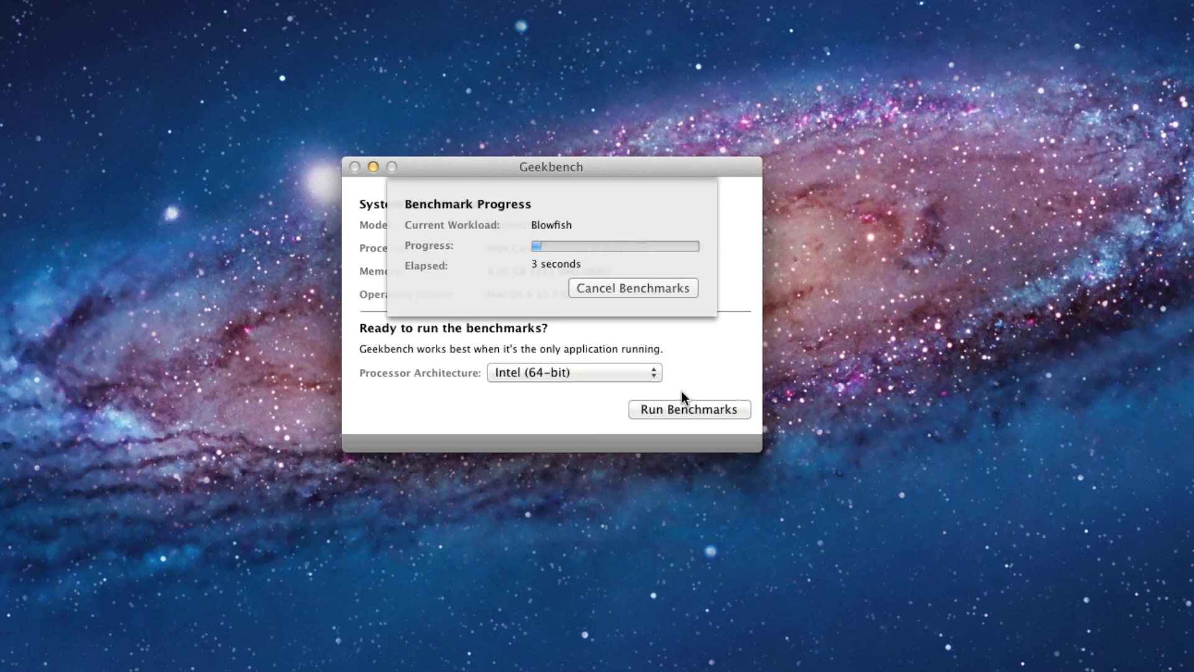
mouse_move(678, 377)
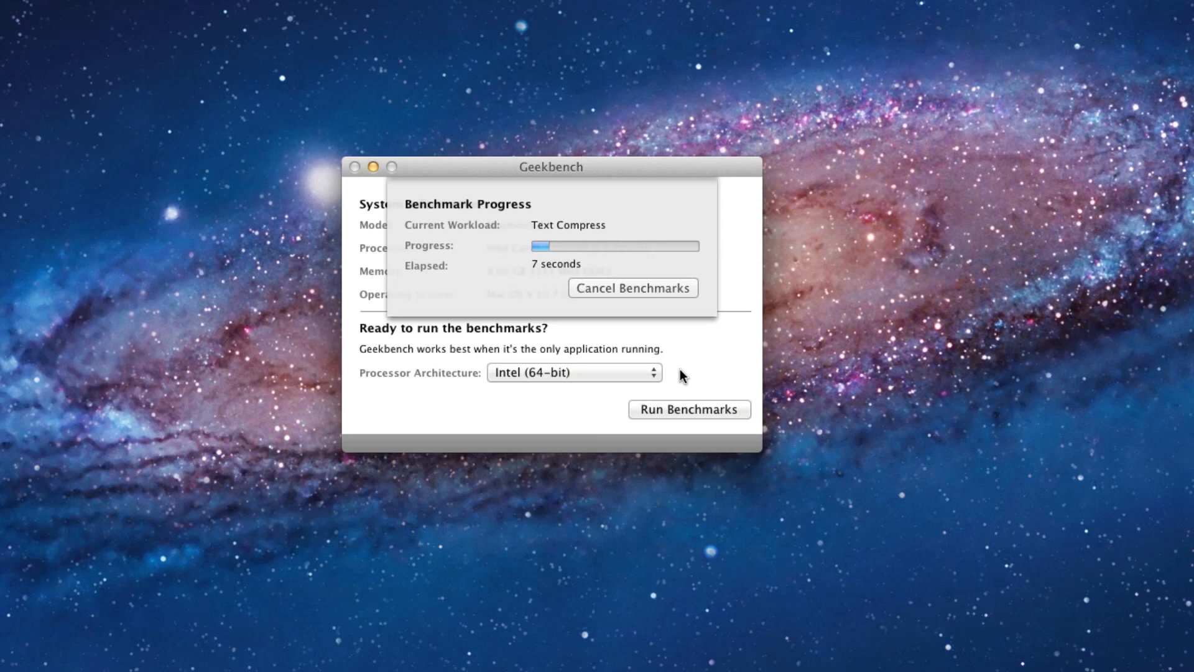
mouse_move(773, 397)
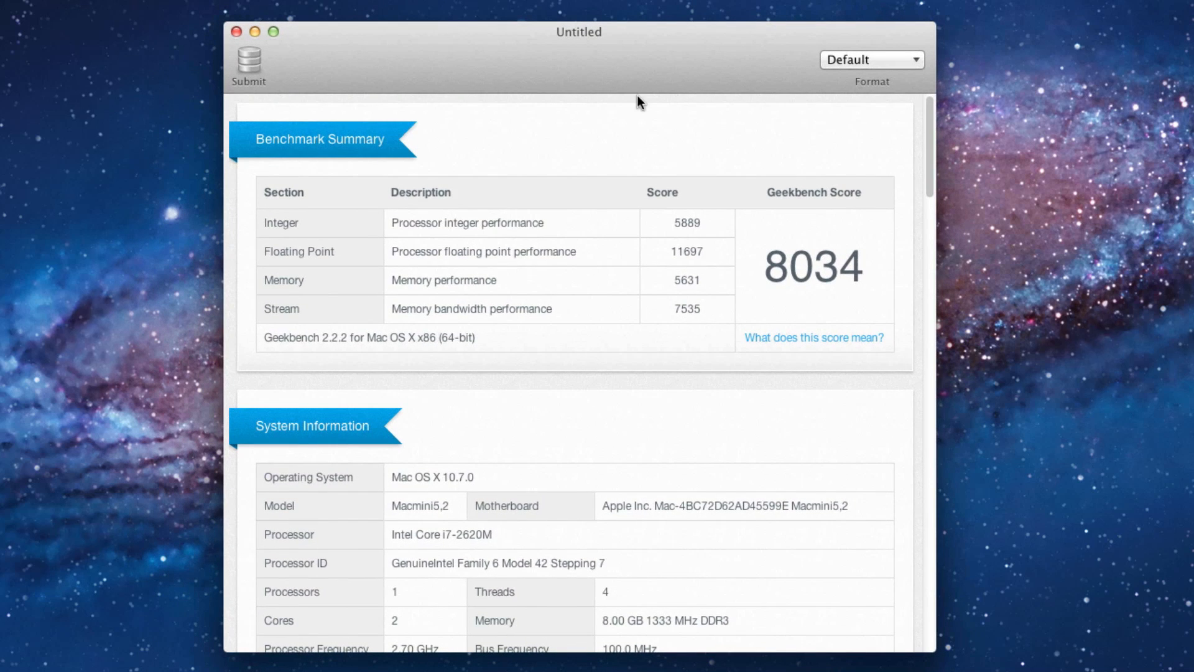
mouse_move(861, 234)
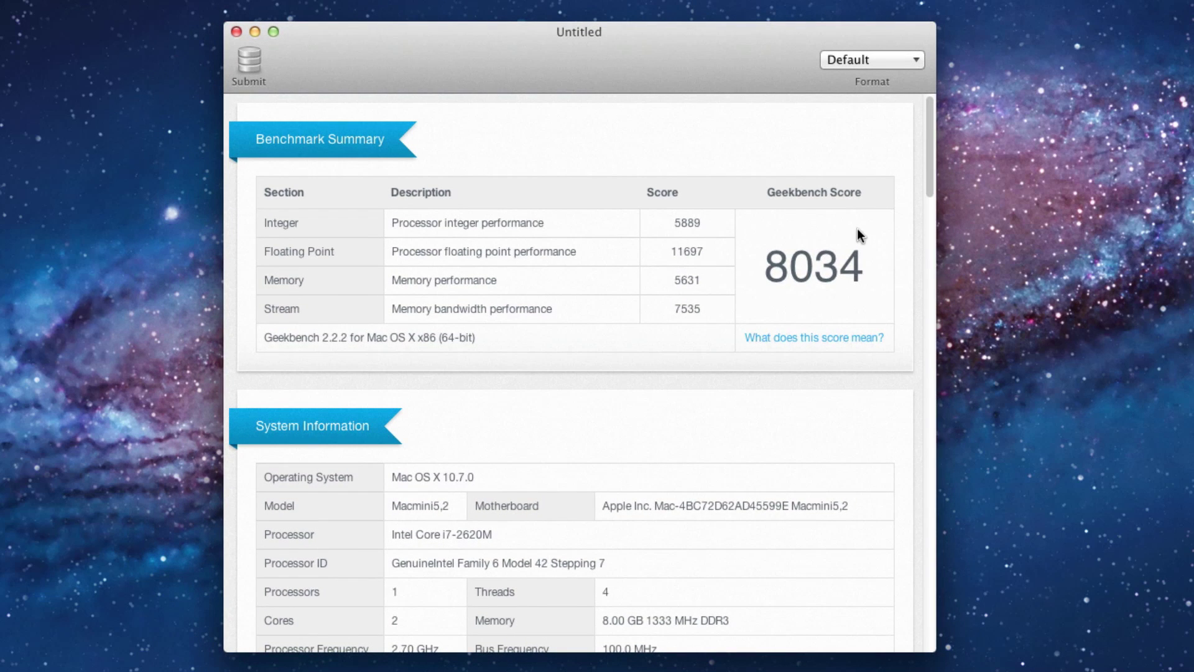
mouse_move(868, 299)
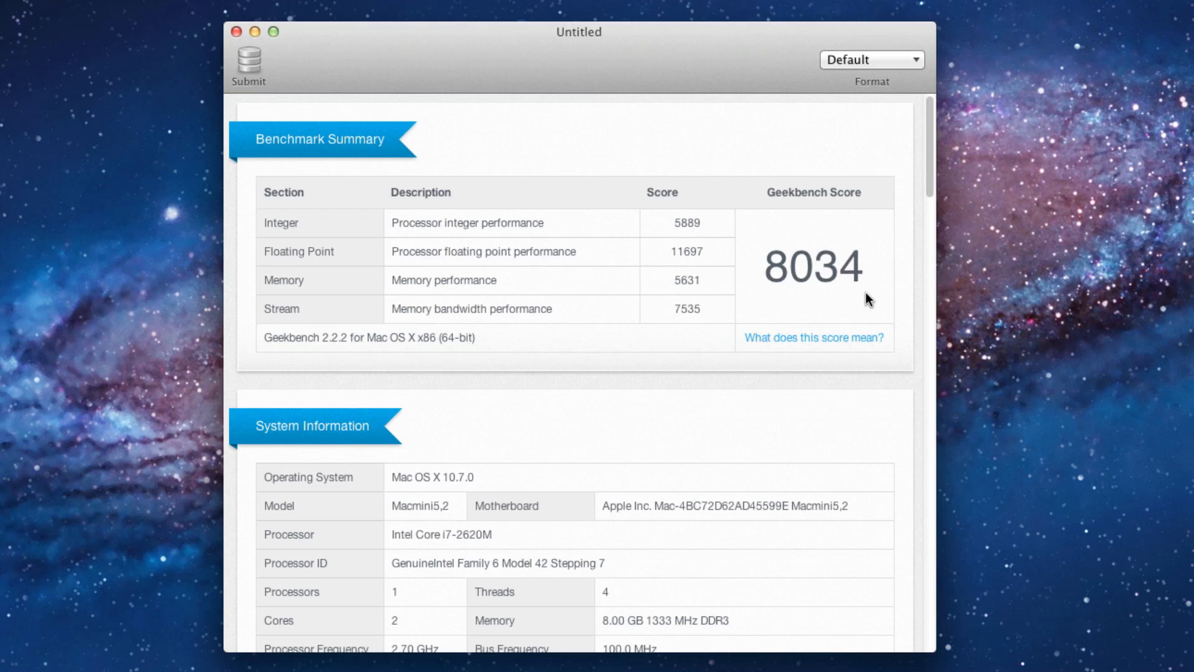
mouse_move(916, 321)
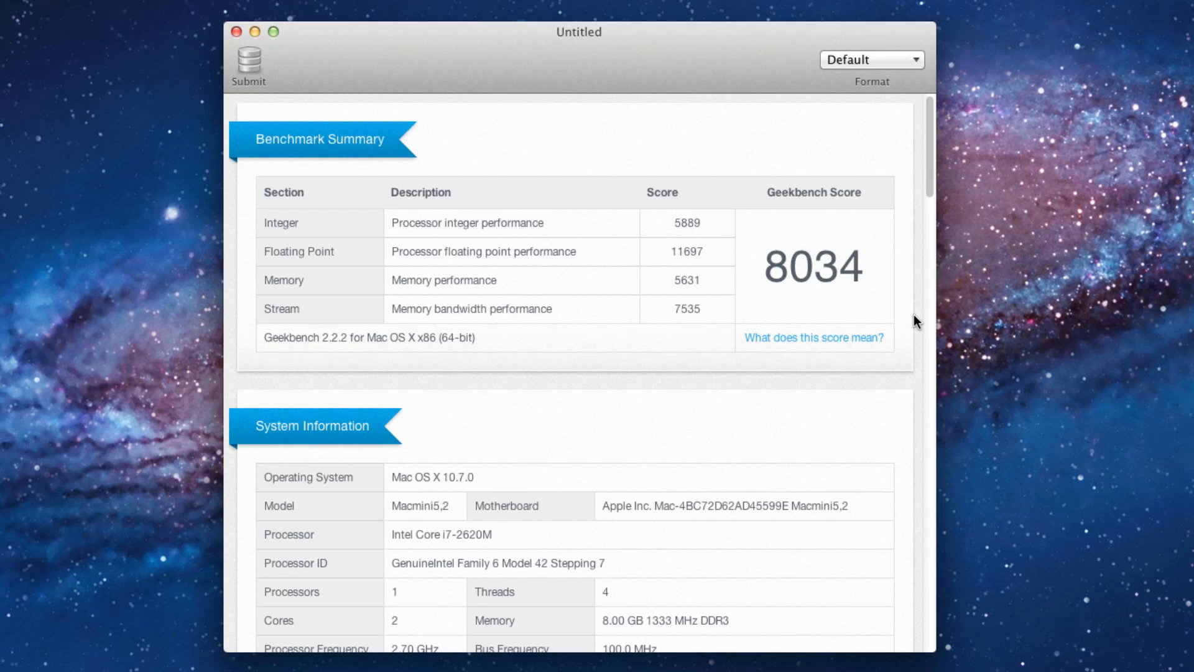
mouse_move(921, 345)
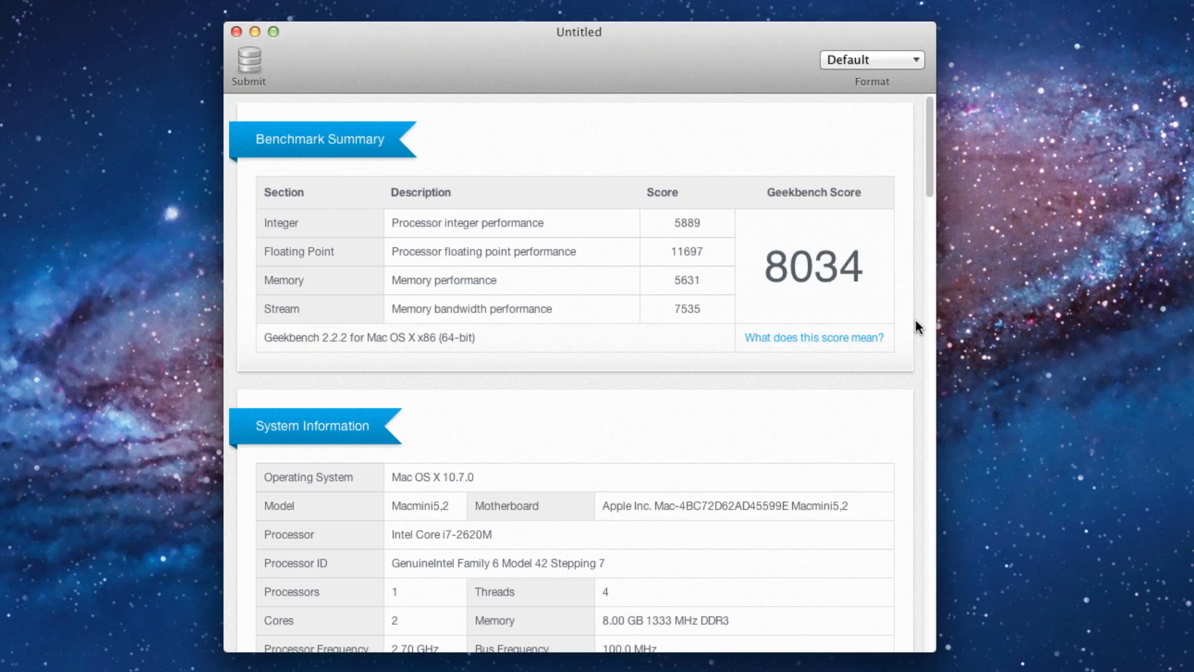
mouse_move(774, 660)
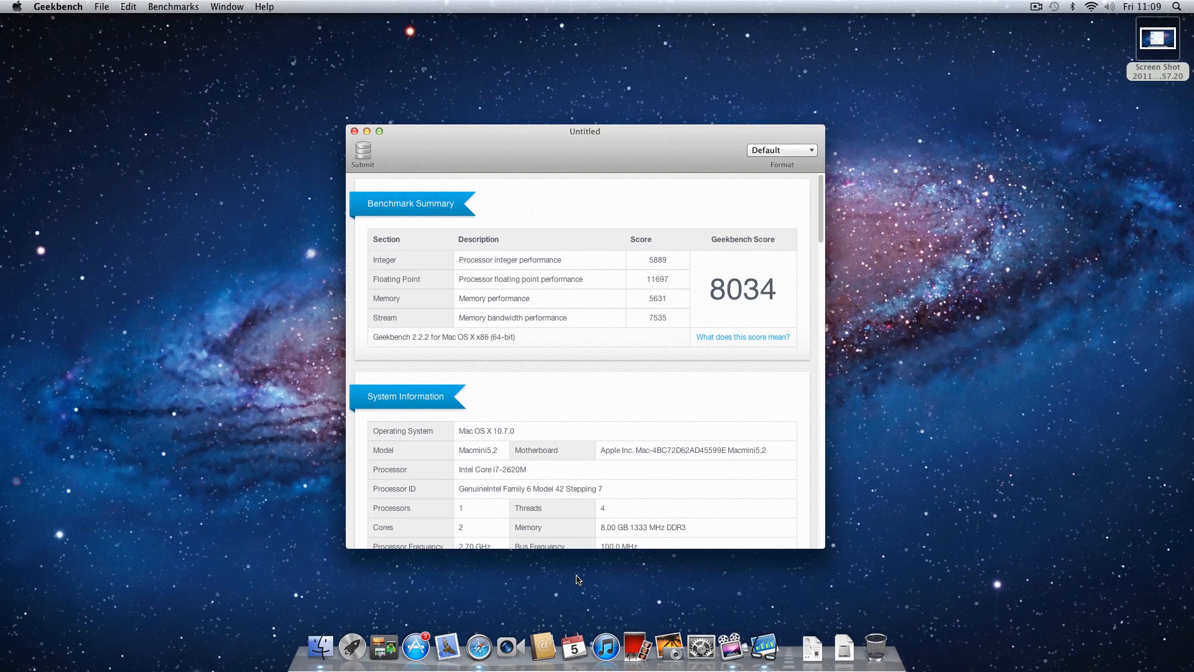
mouse_move(527, 601)
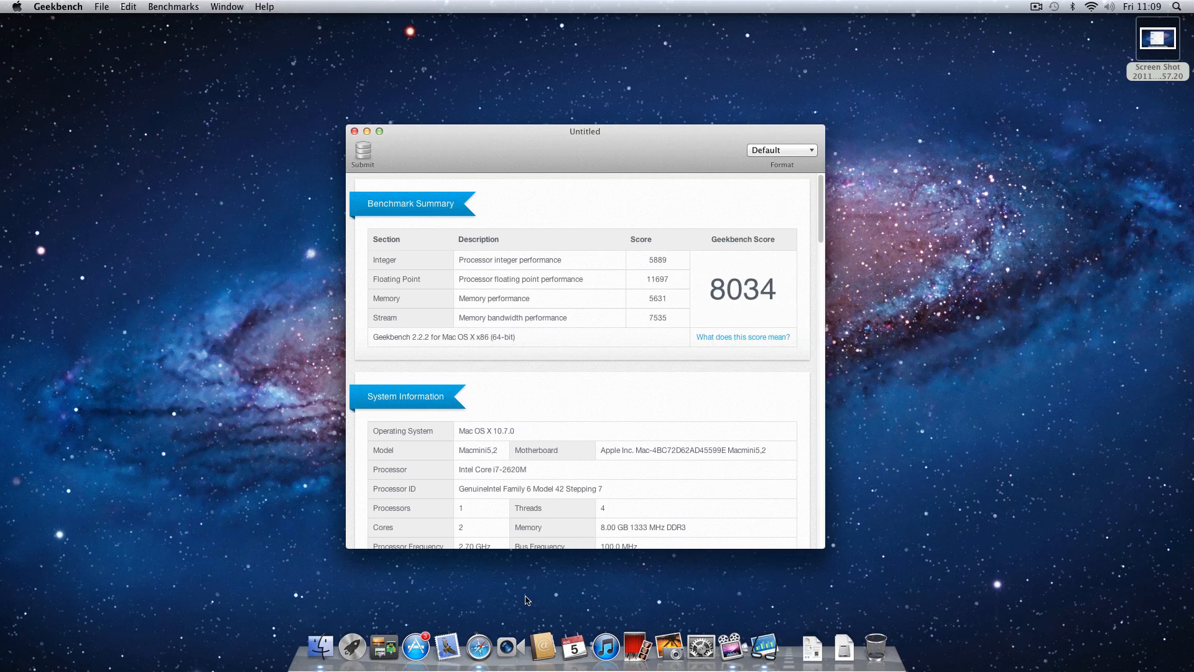
mouse_move(479, 647)
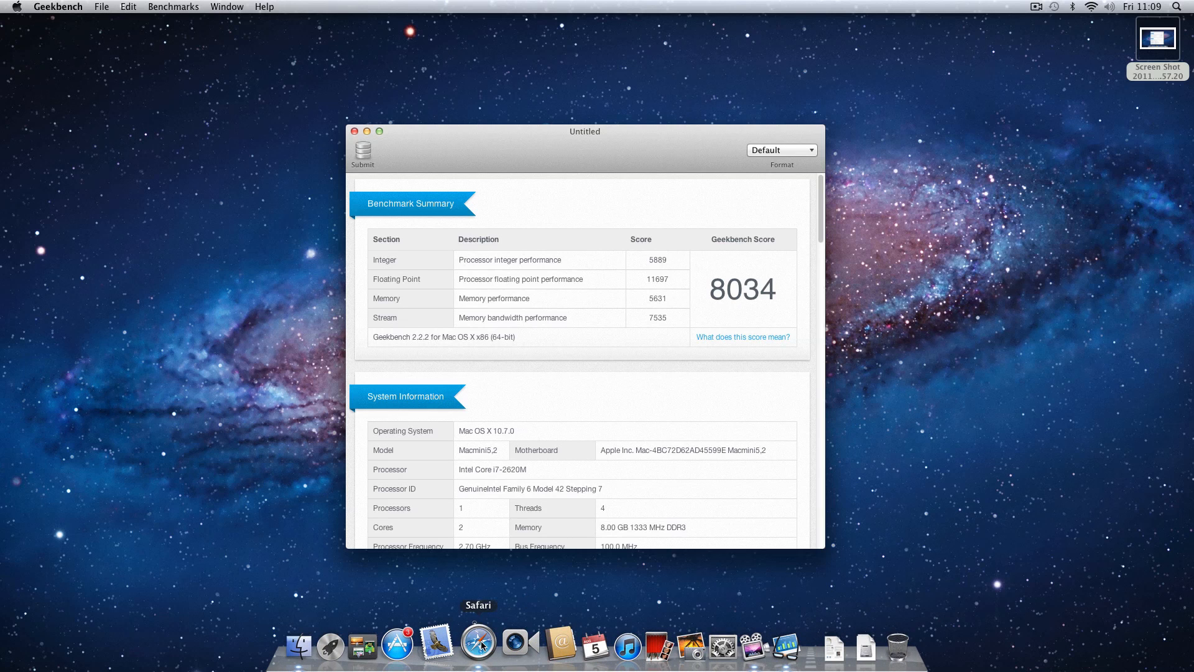
click(478, 646)
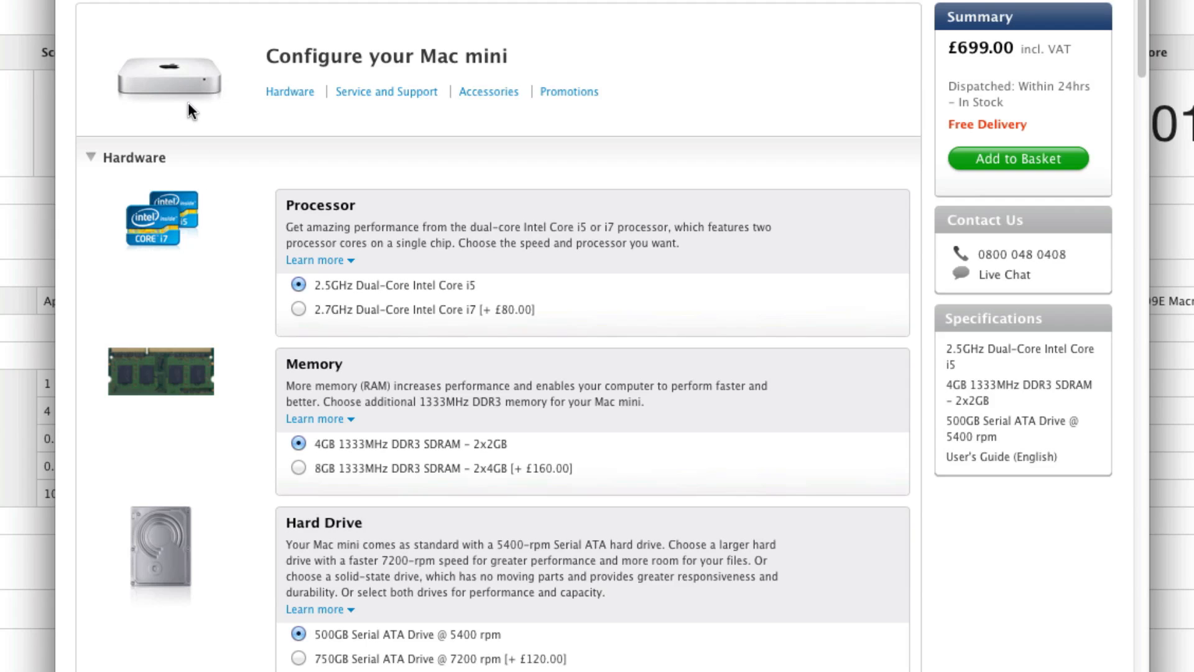
mouse_move(264, 324)
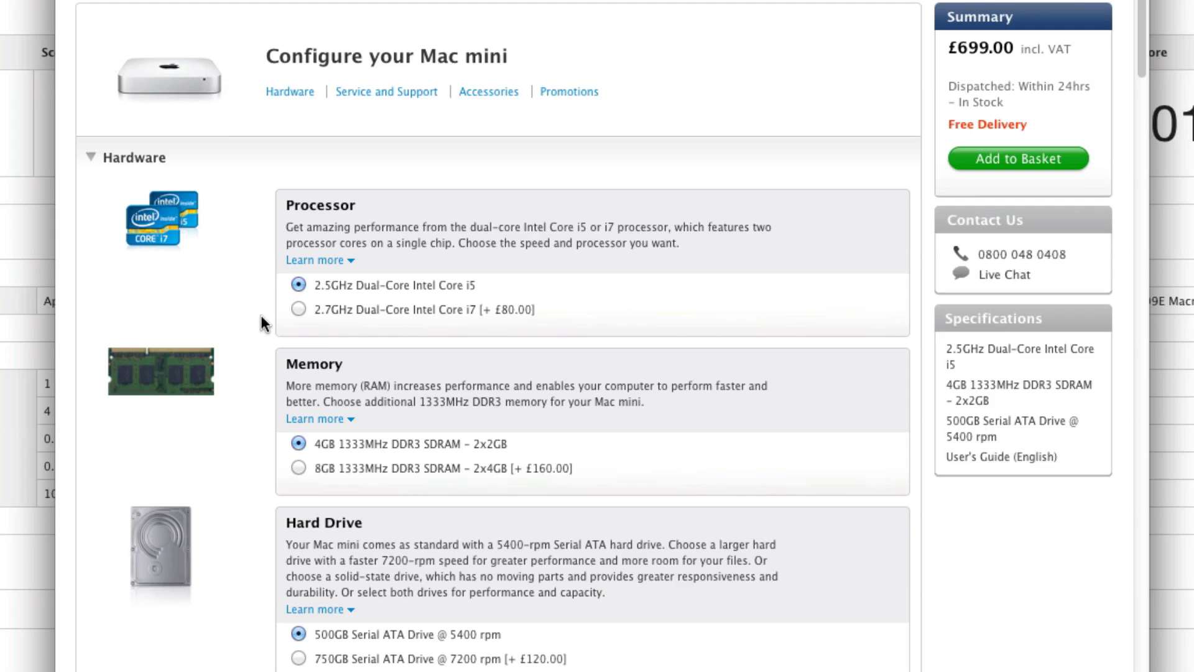
mouse_move(363, 484)
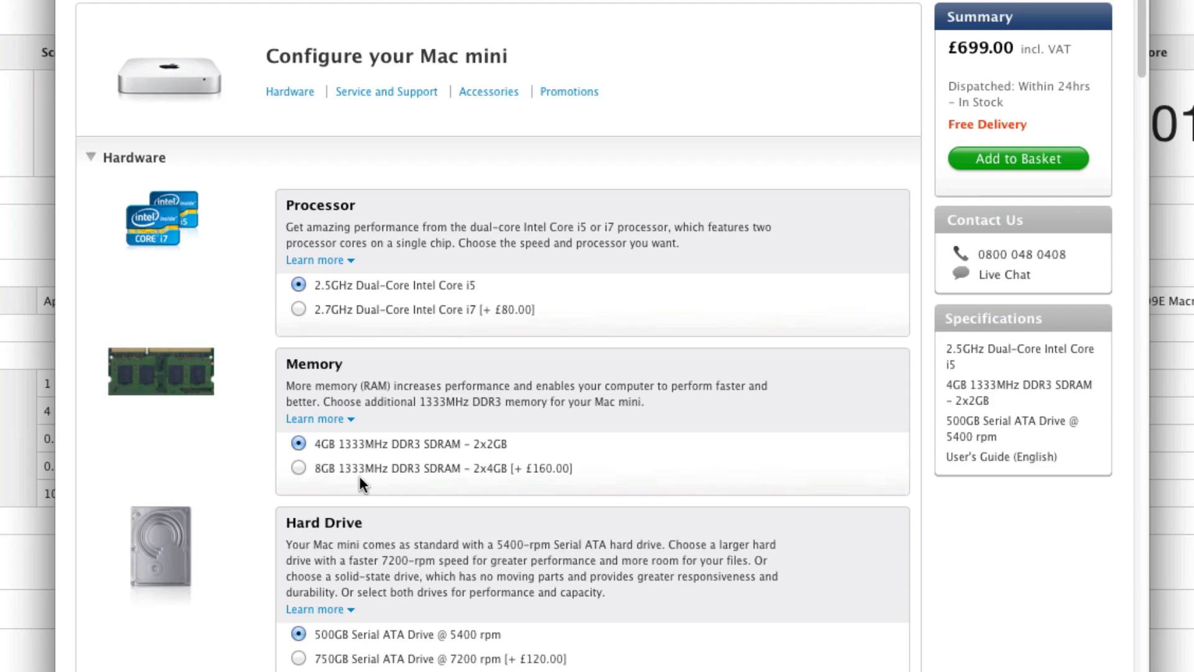
mouse_move(486, 483)
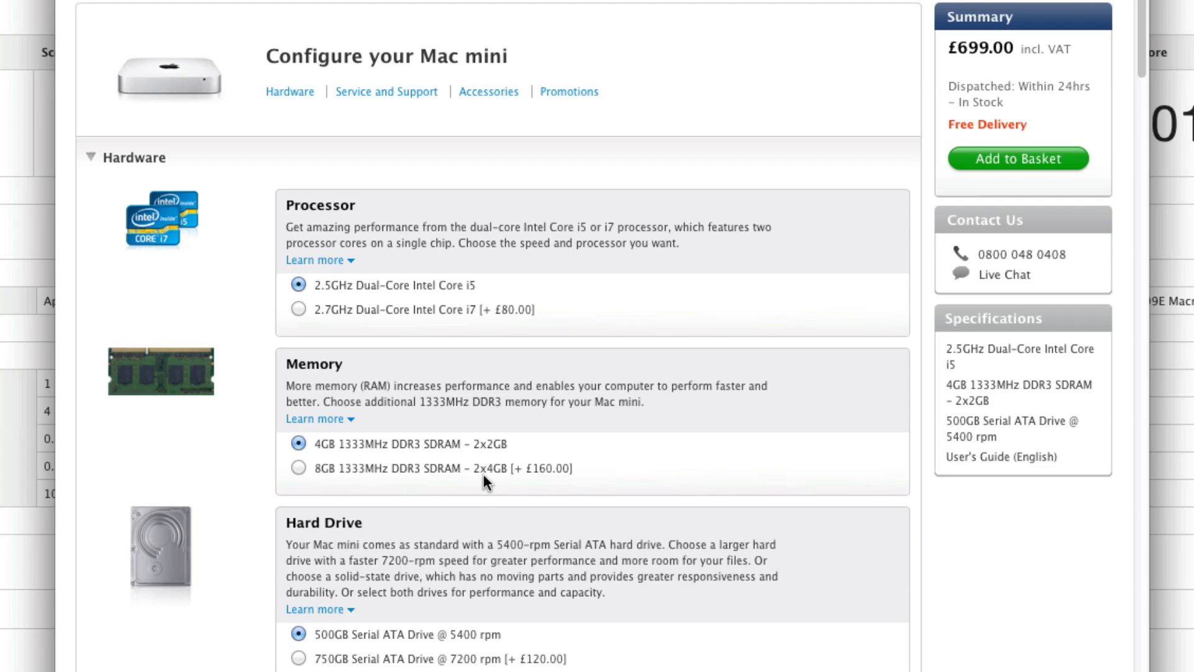
mouse_move(532, 488)
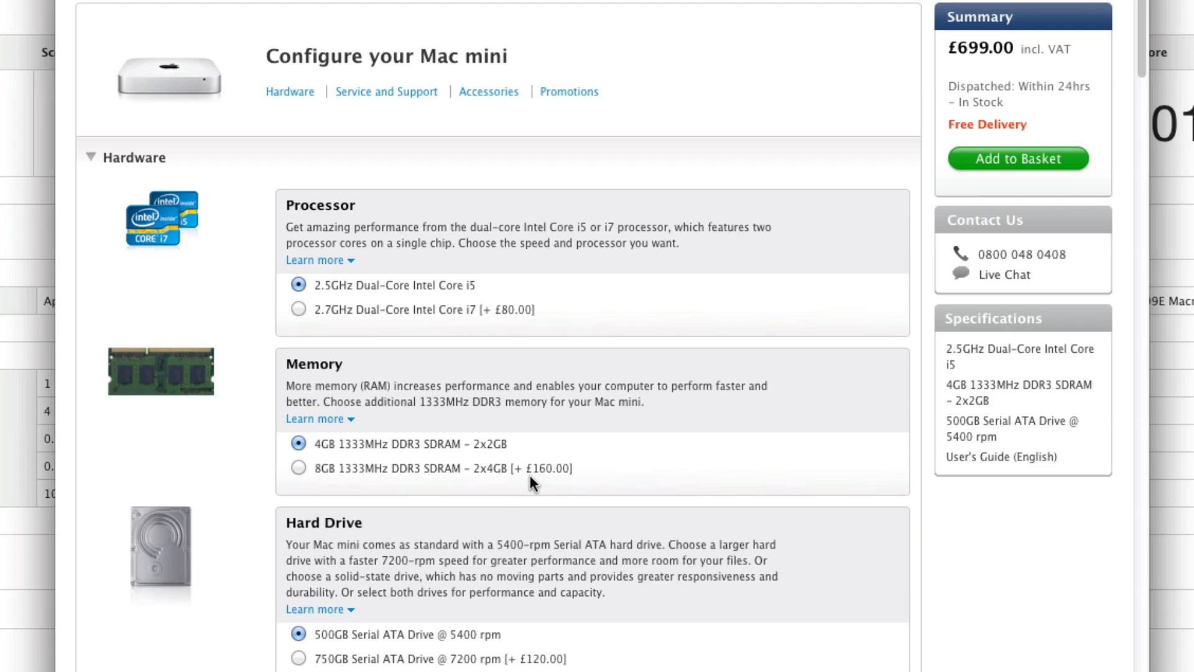
mouse_move(540, 491)
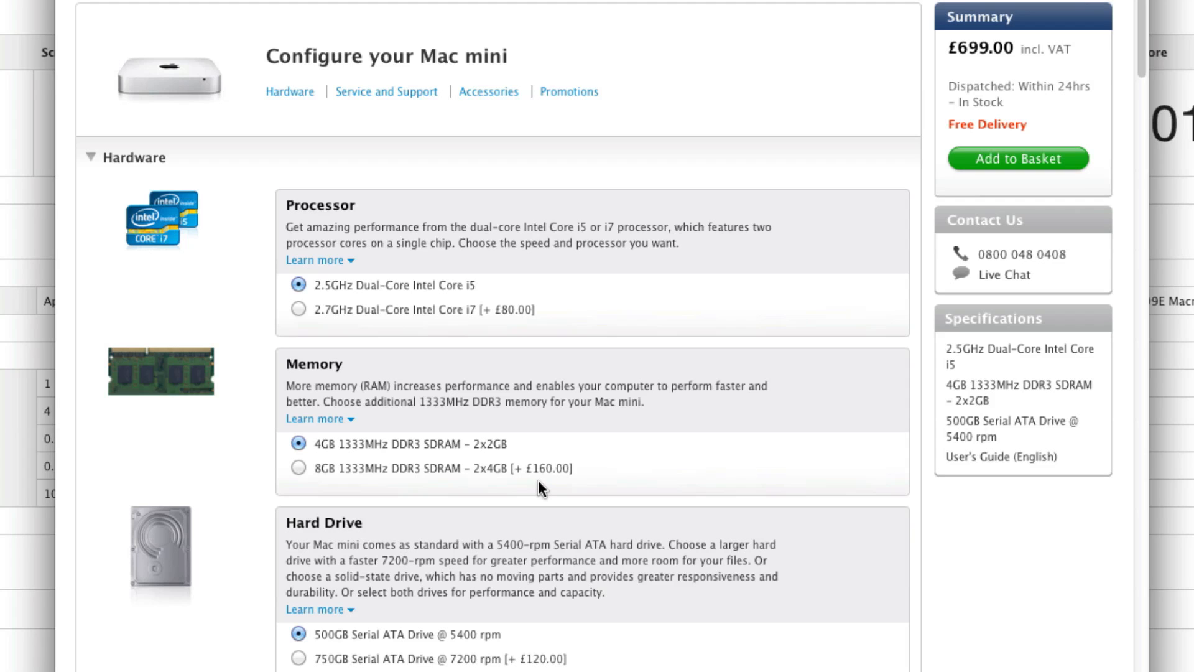
mouse_move(545, 492)
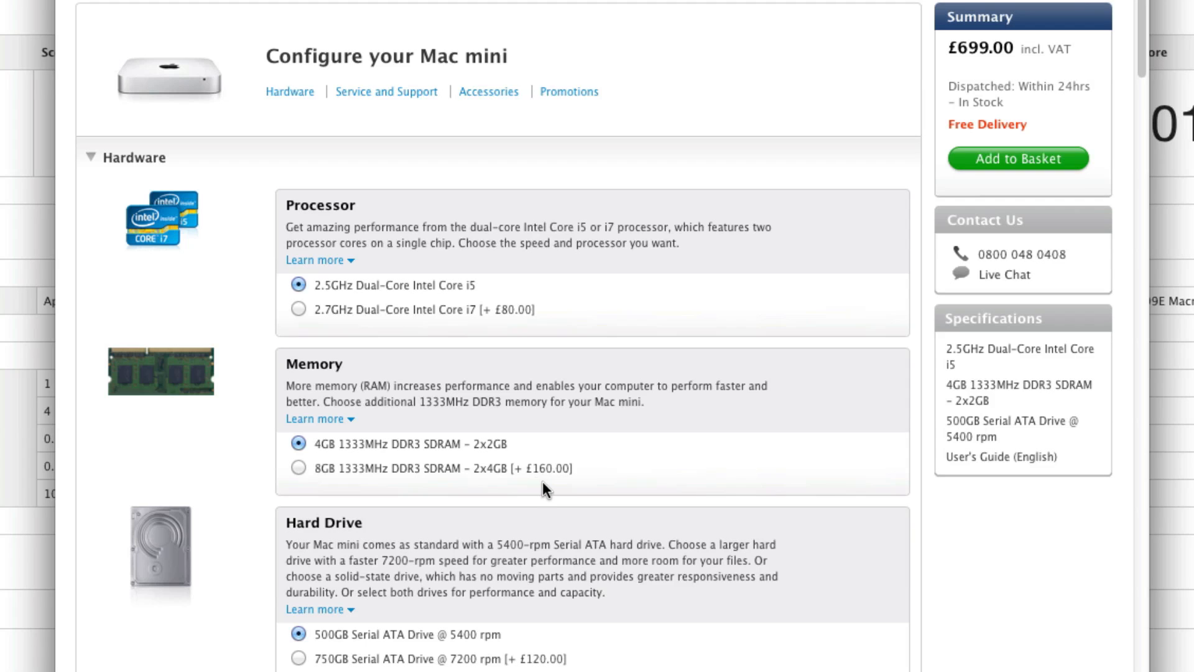
mouse_move(548, 492)
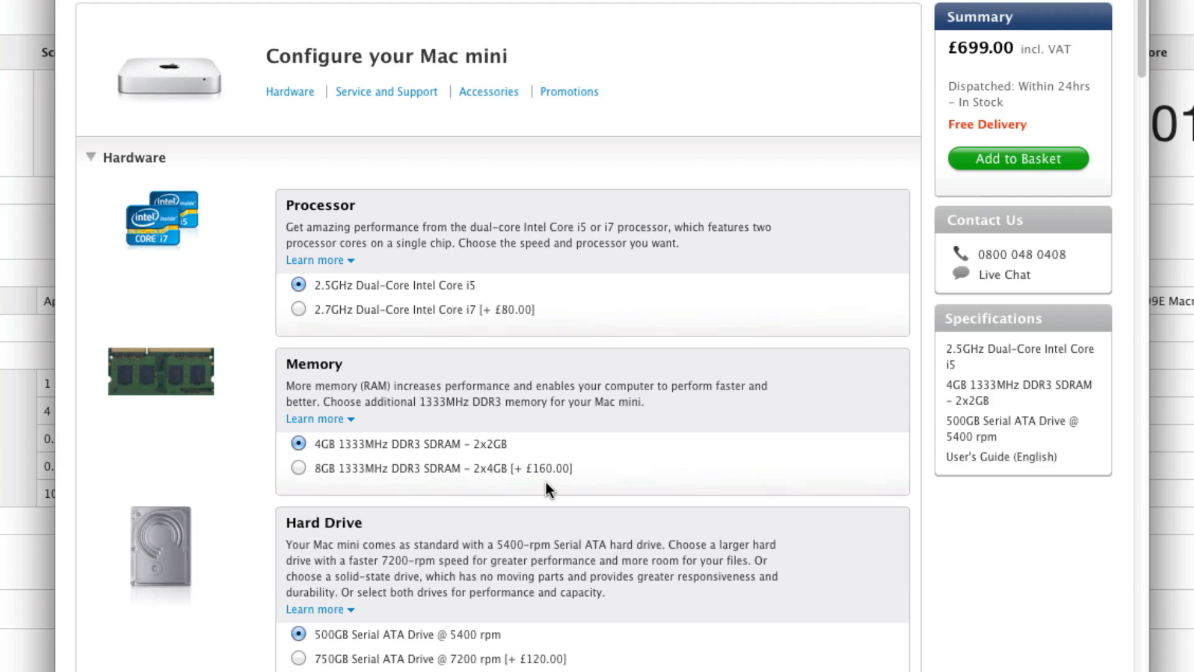
mouse_move(480, 461)
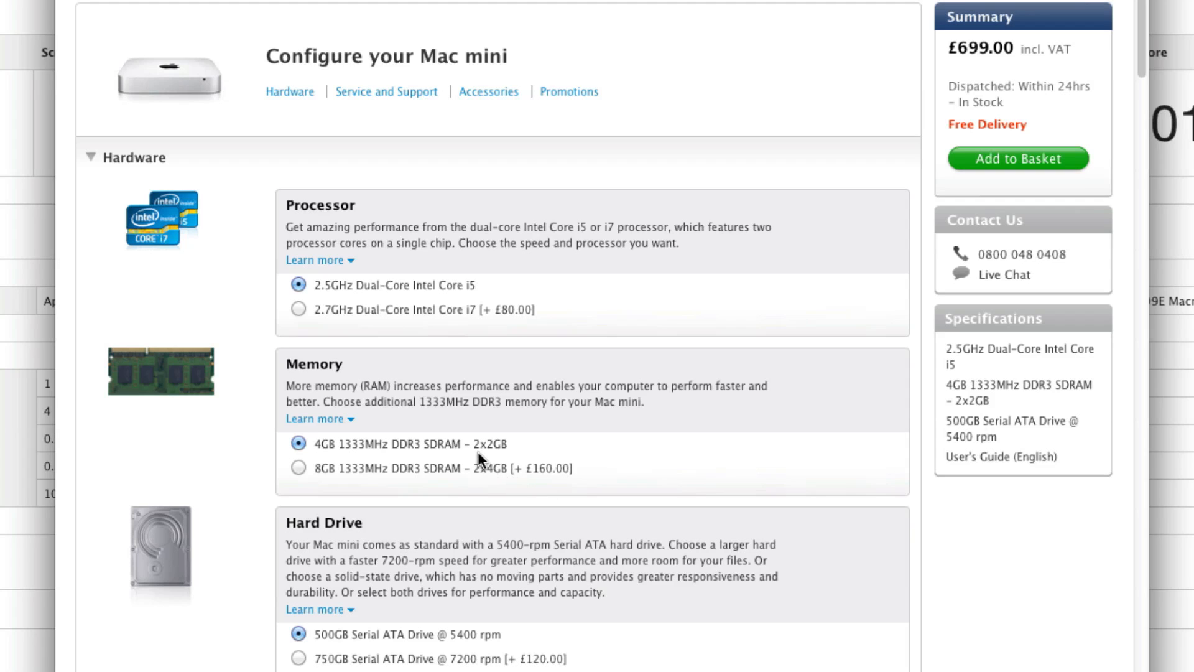
mouse_move(477, 463)
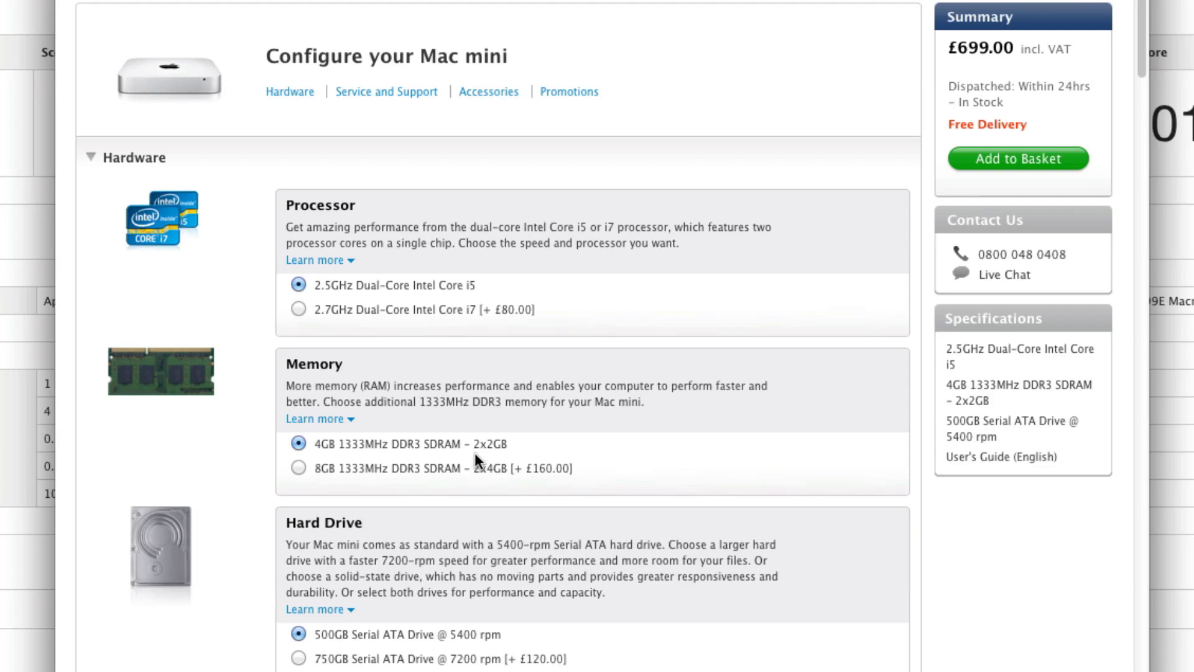
mouse_move(501, 457)
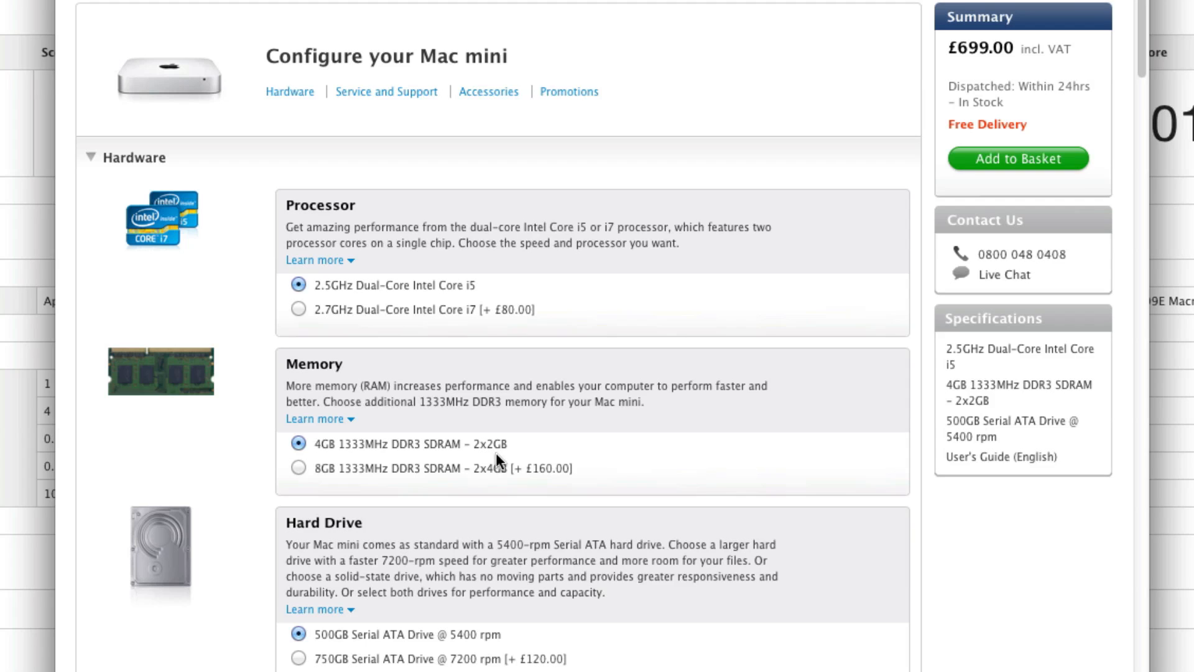
mouse_move(498, 488)
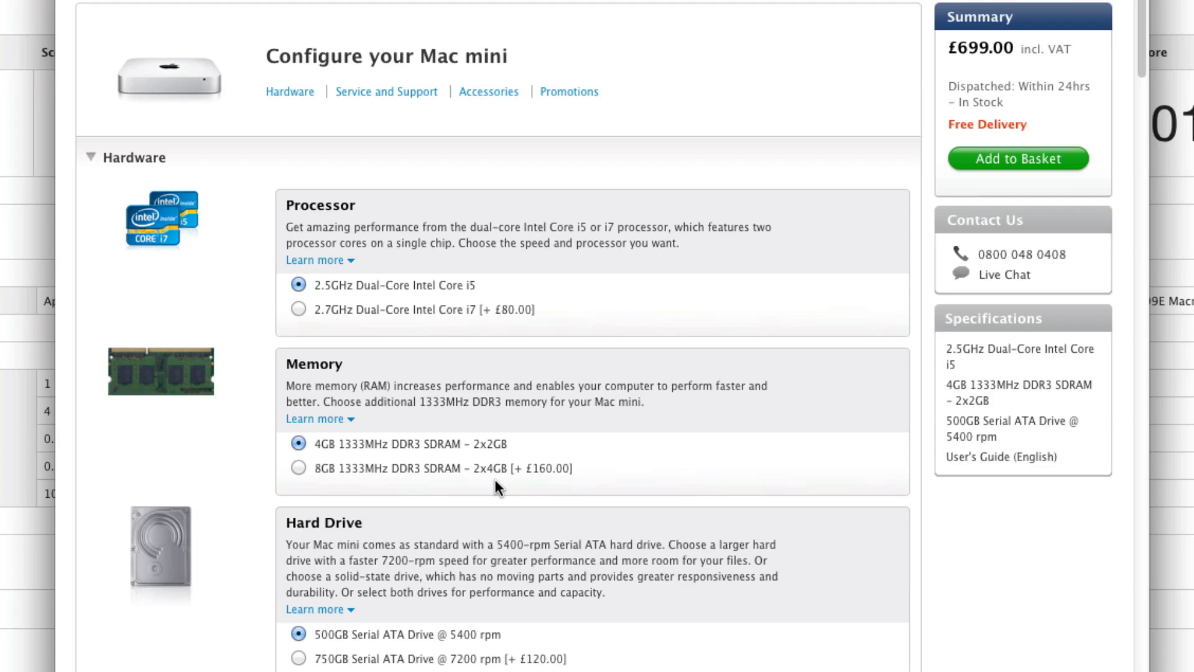
mouse_move(499, 466)
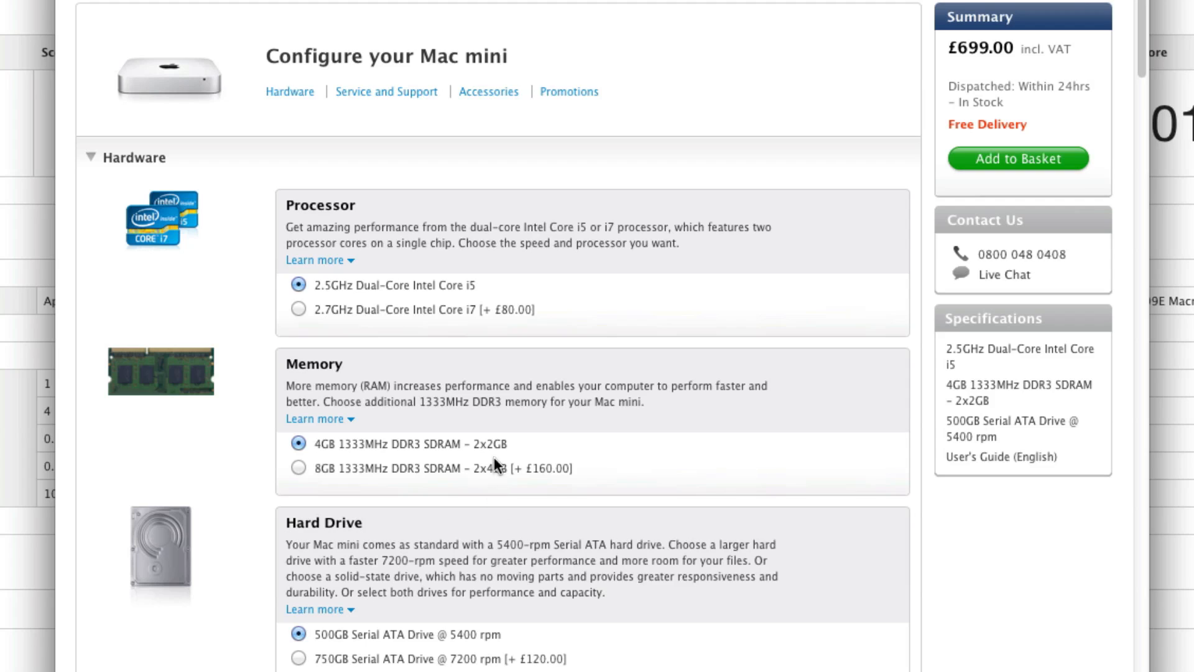
mouse_move(289, 152)
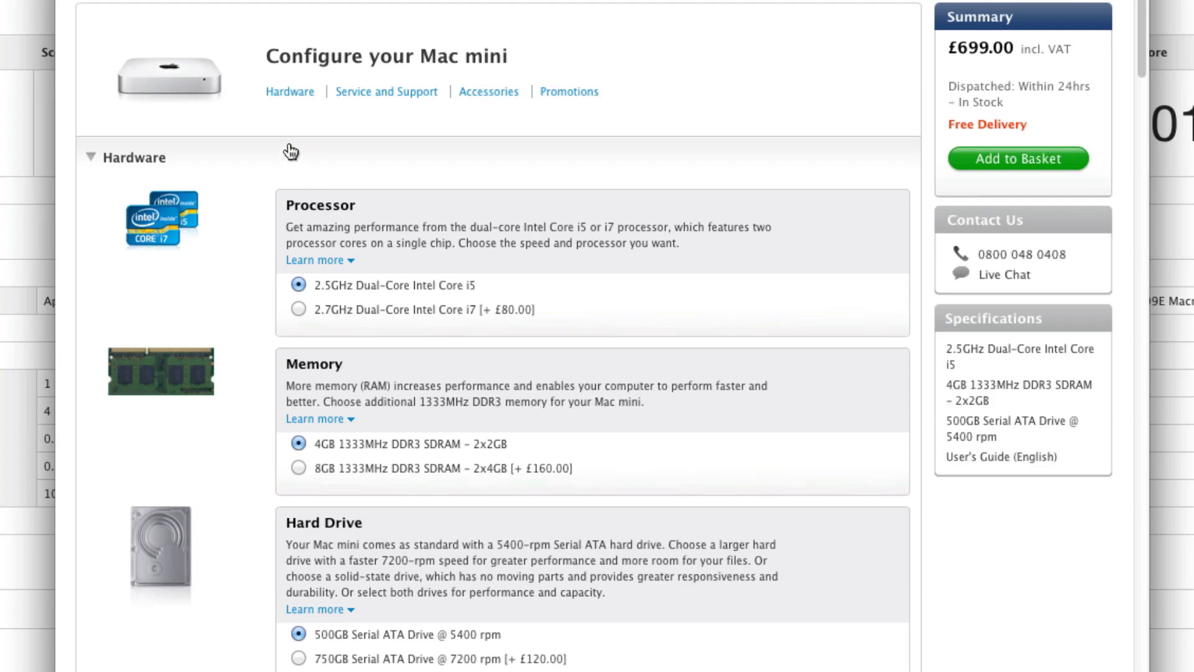
mouse_move(243, 75)
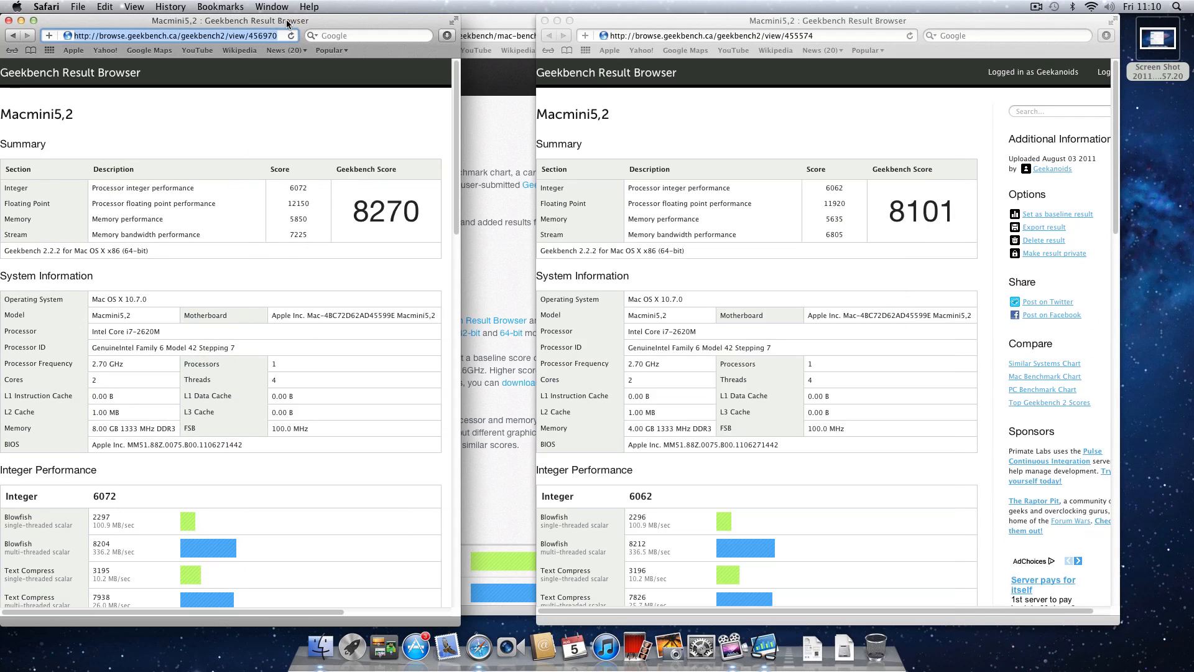
mouse_move(487, 133)
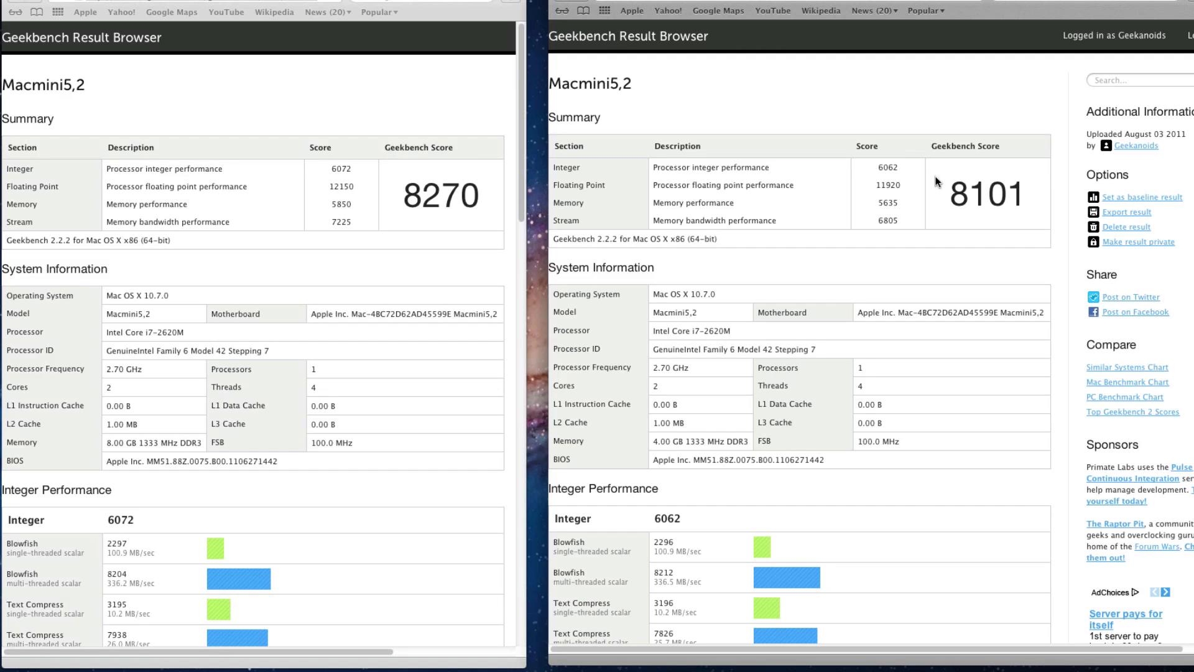
mouse_move(1023, 199)
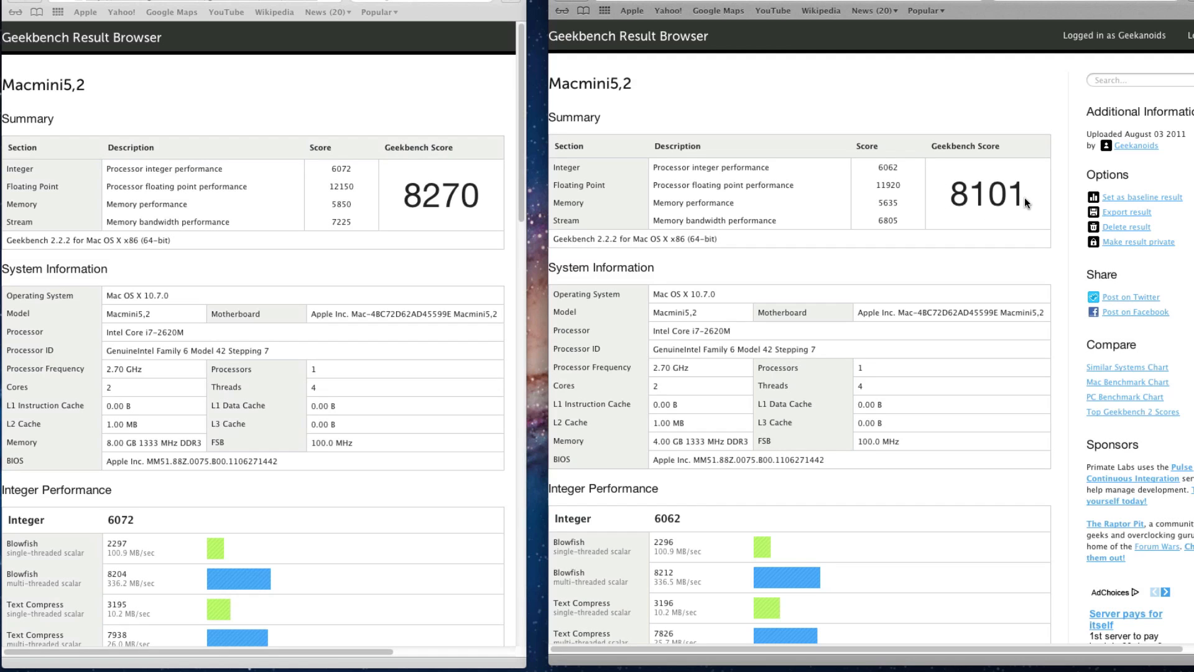
mouse_move(1032, 209)
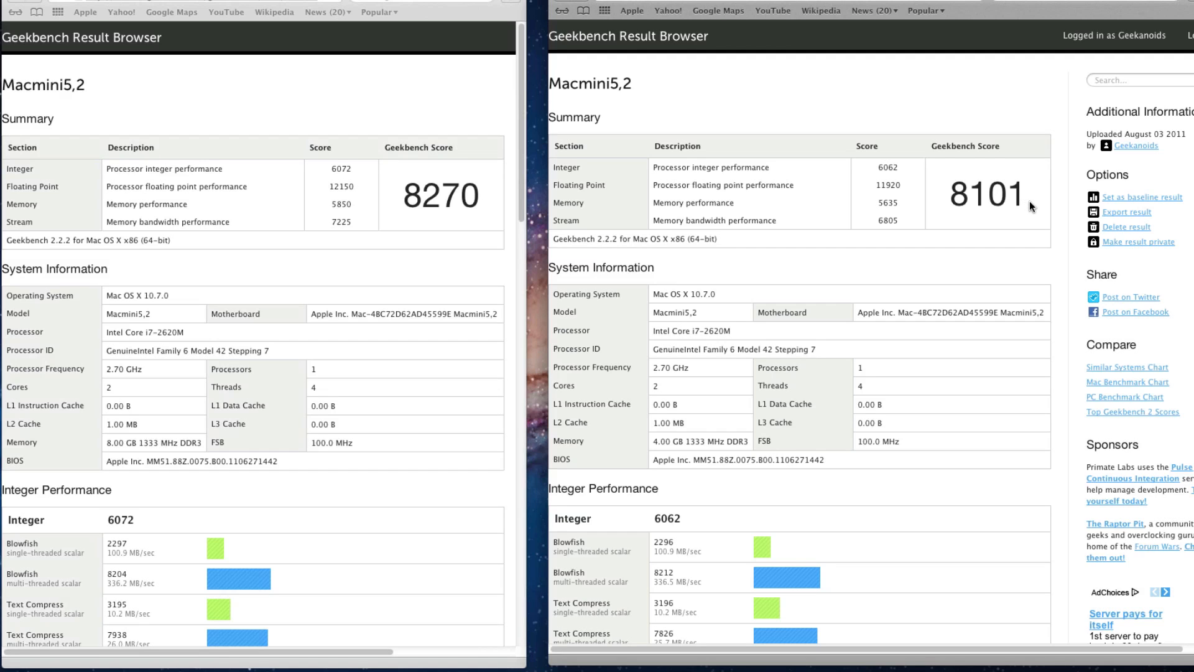
mouse_move(968, 220)
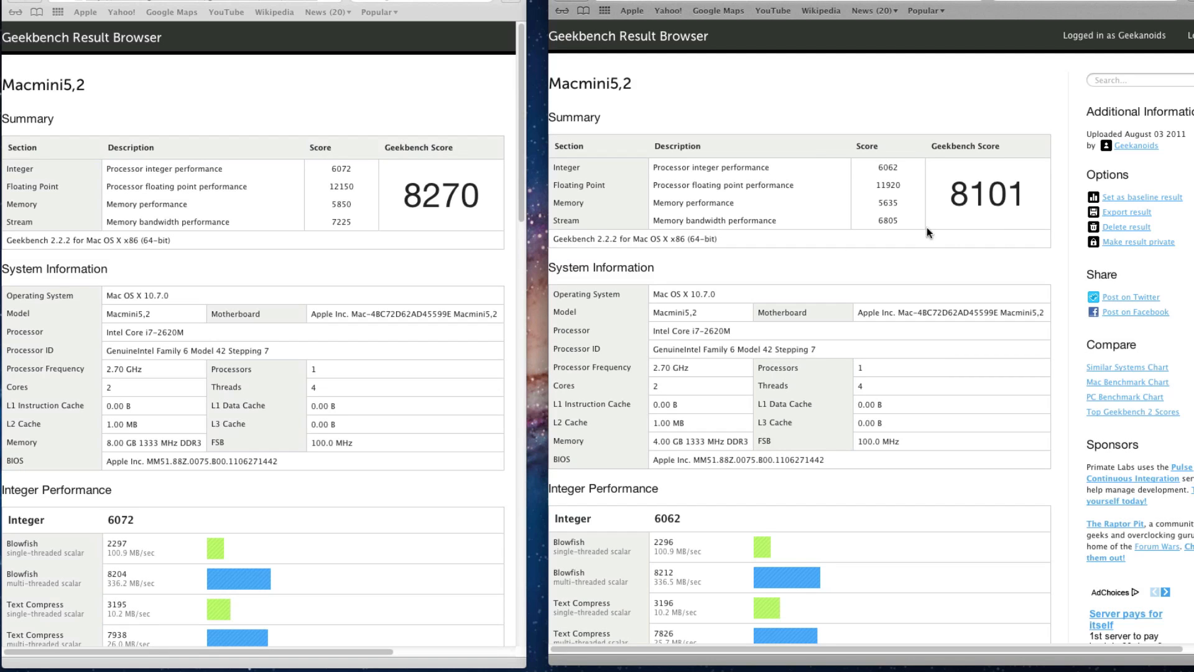
mouse_move(430, 242)
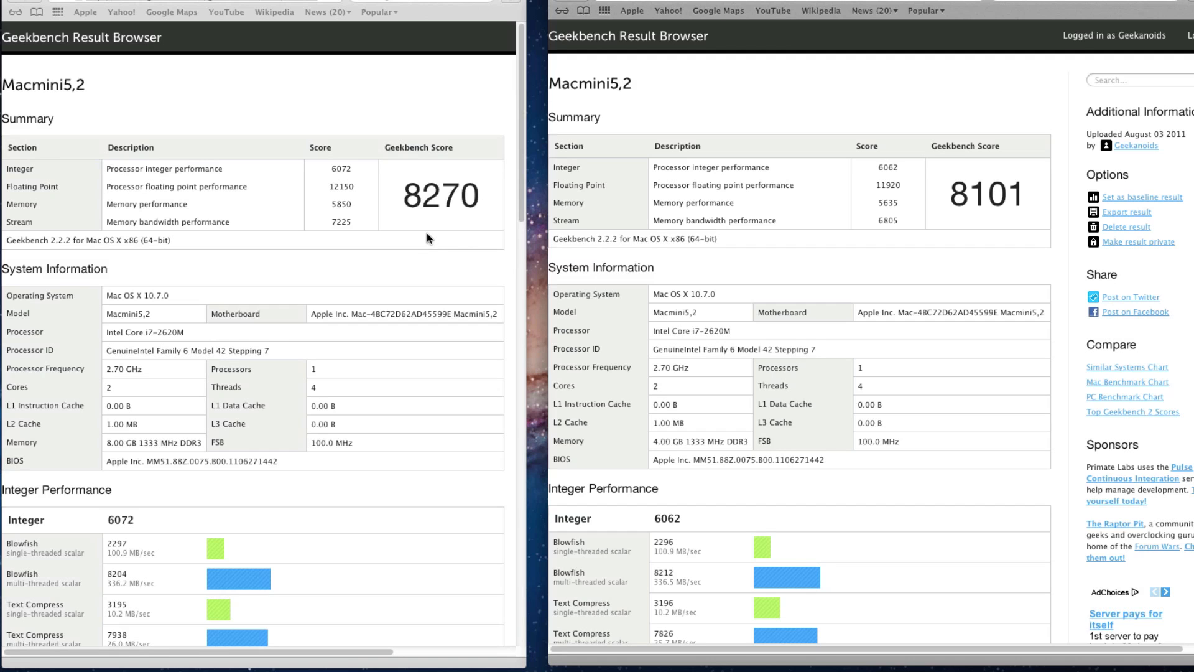
mouse_move(412, 218)
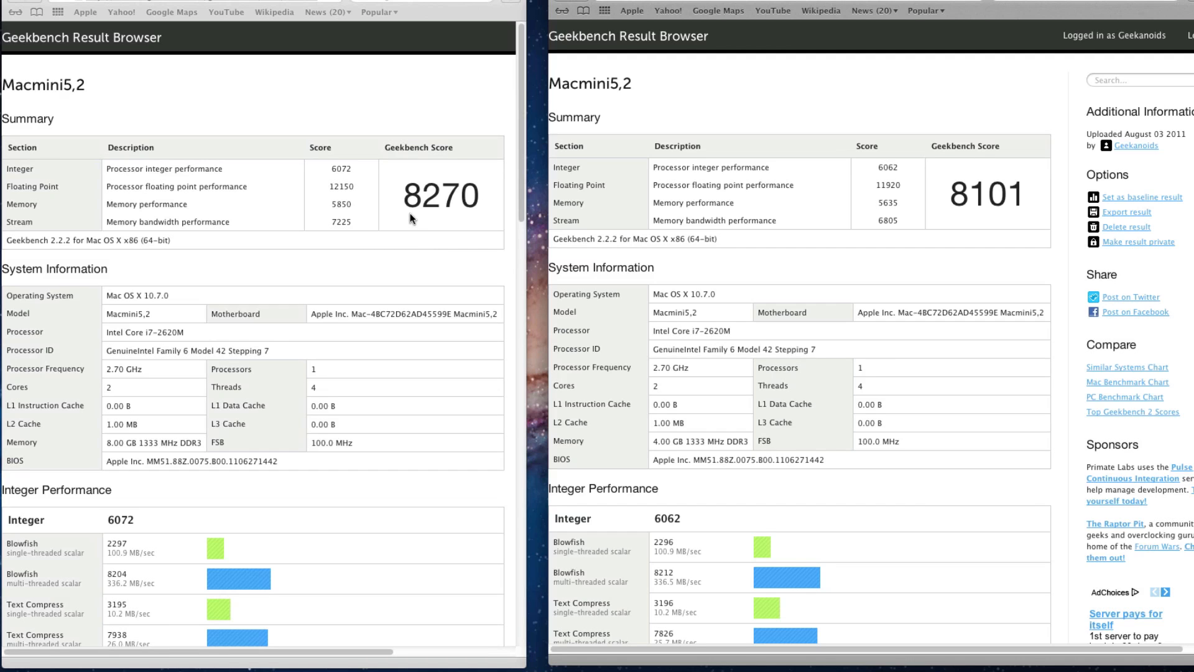
mouse_move(455, 222)
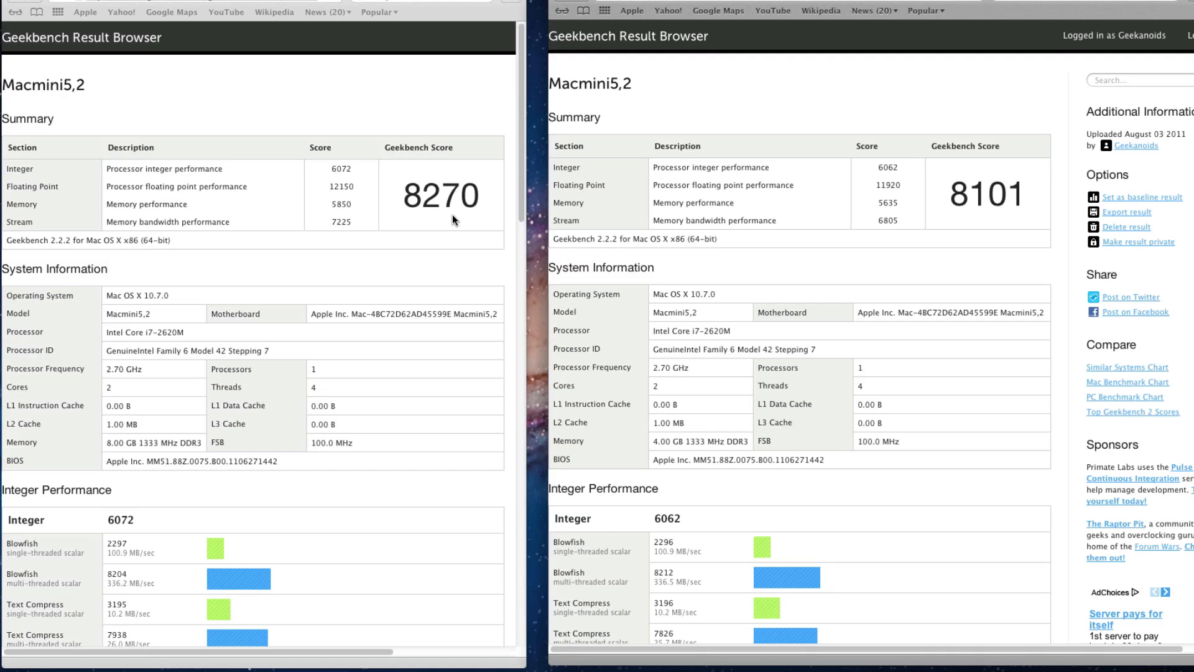
mouse_move(444, 222)
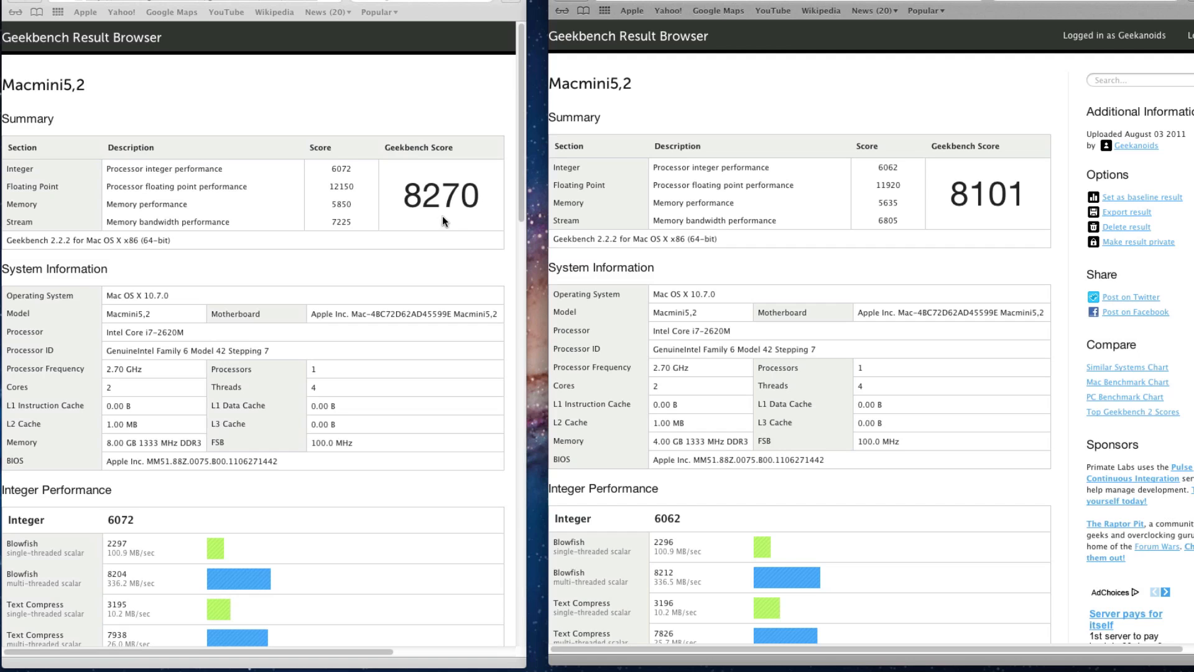
mouse_move(231, 222)
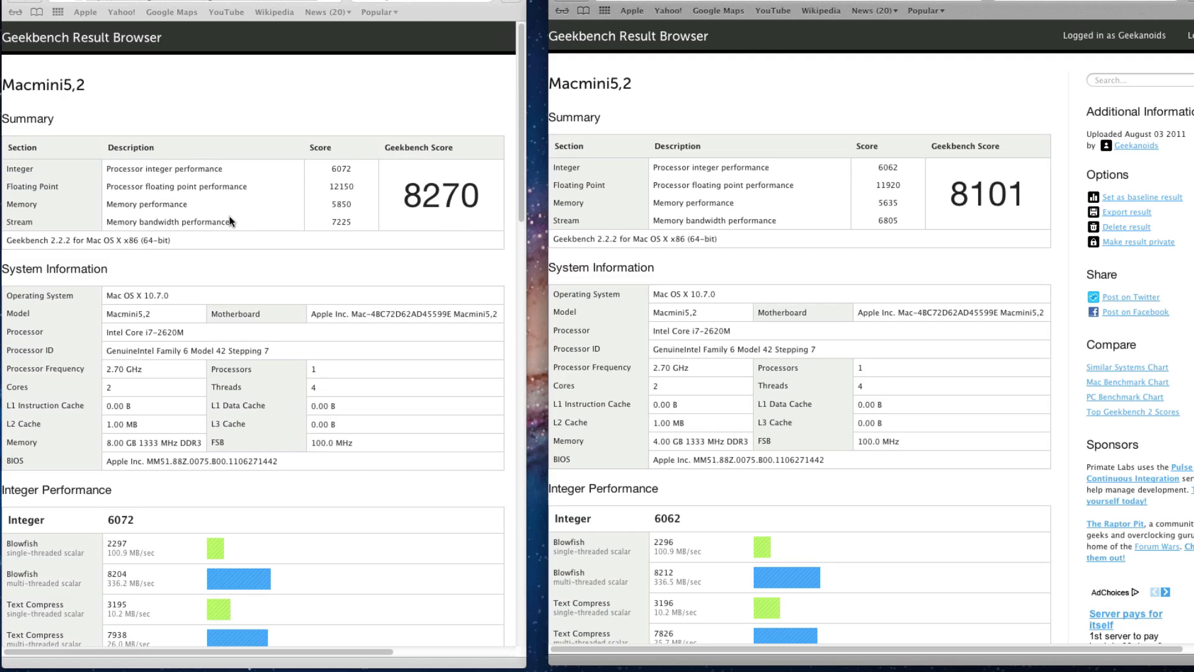
mouse_move(159, 234)
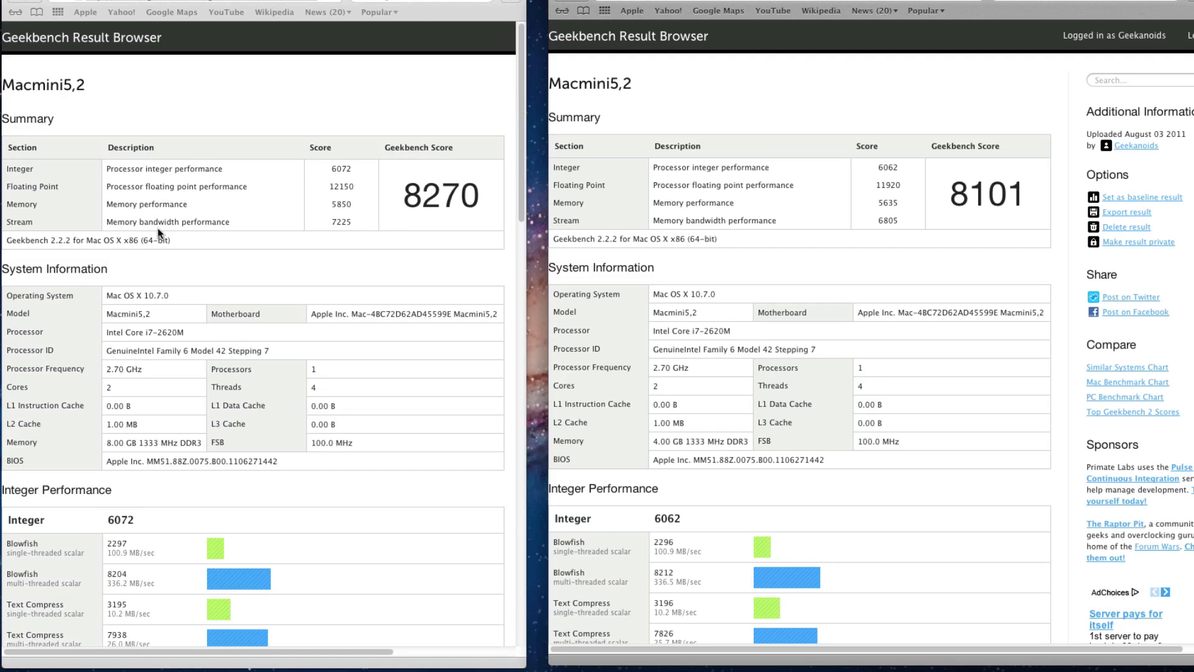
mouse_move(341, 232)
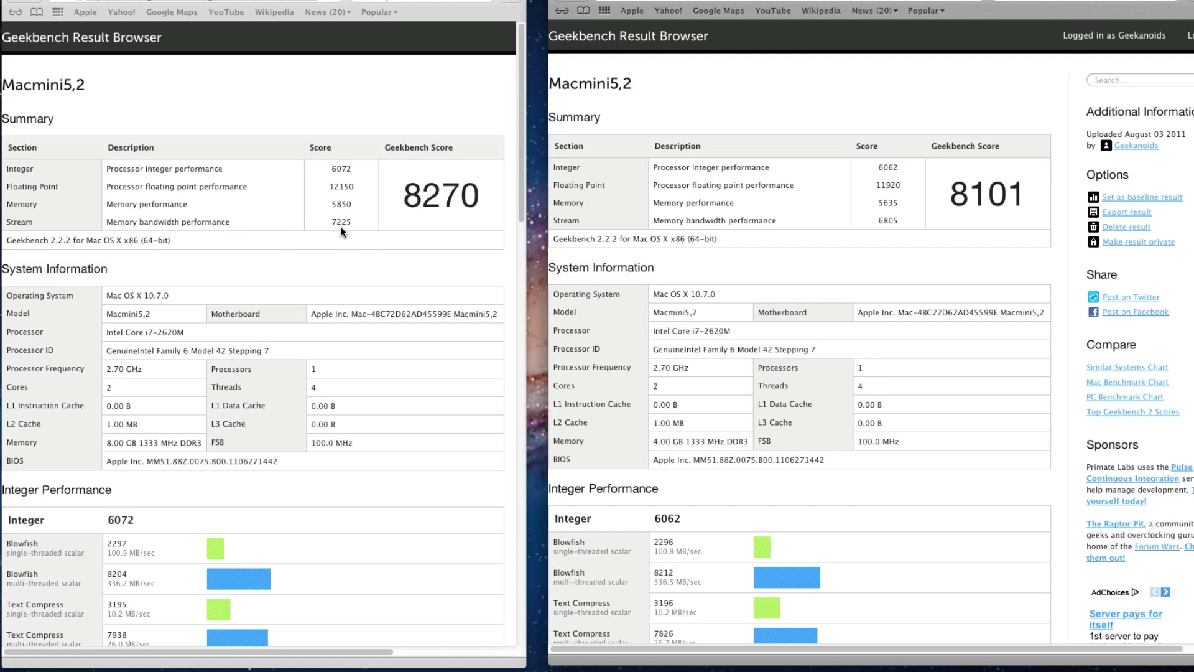
mouse_move(856, 230)
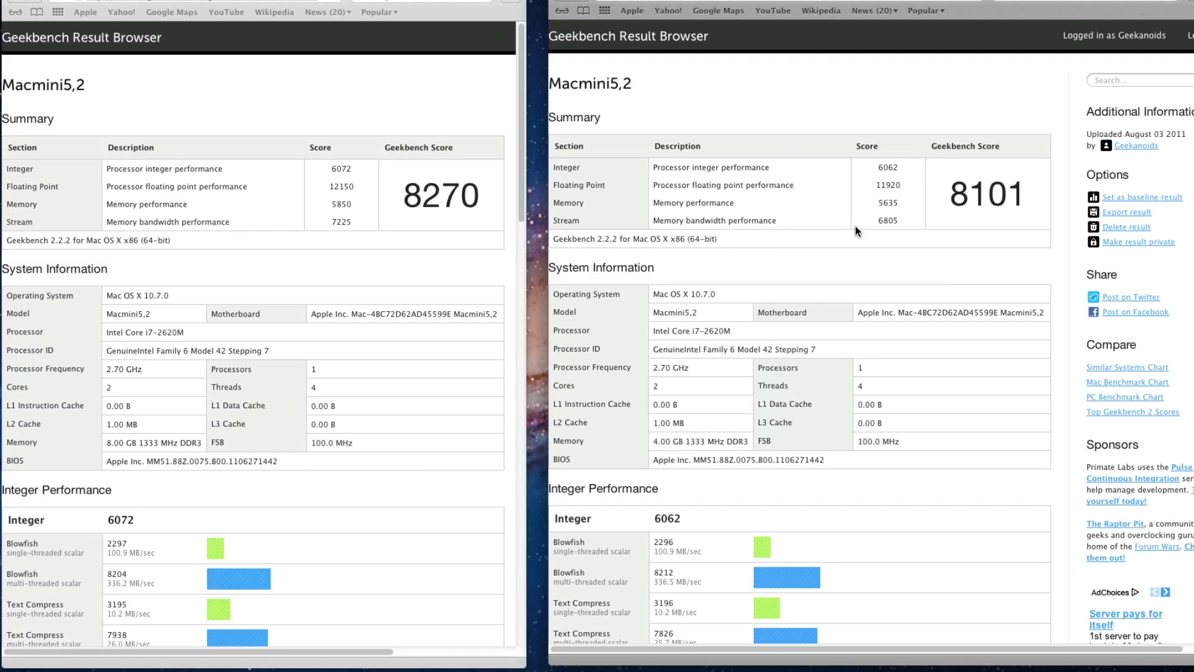
mouse_move(893, 231)
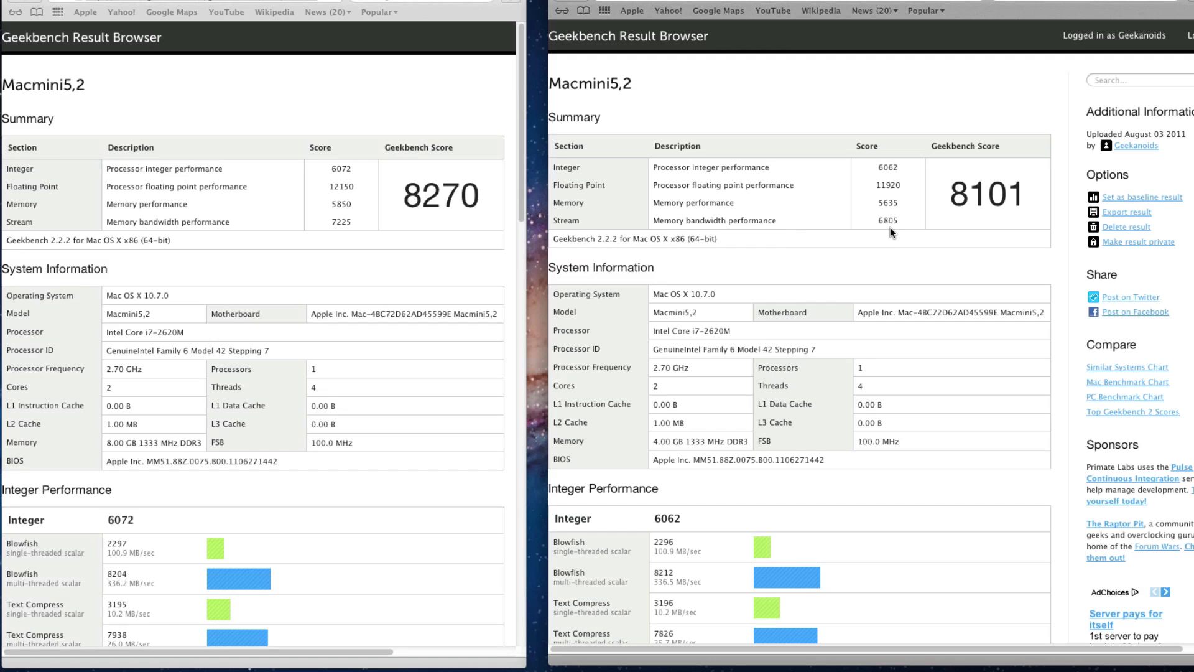
mouse_move(774, 251)
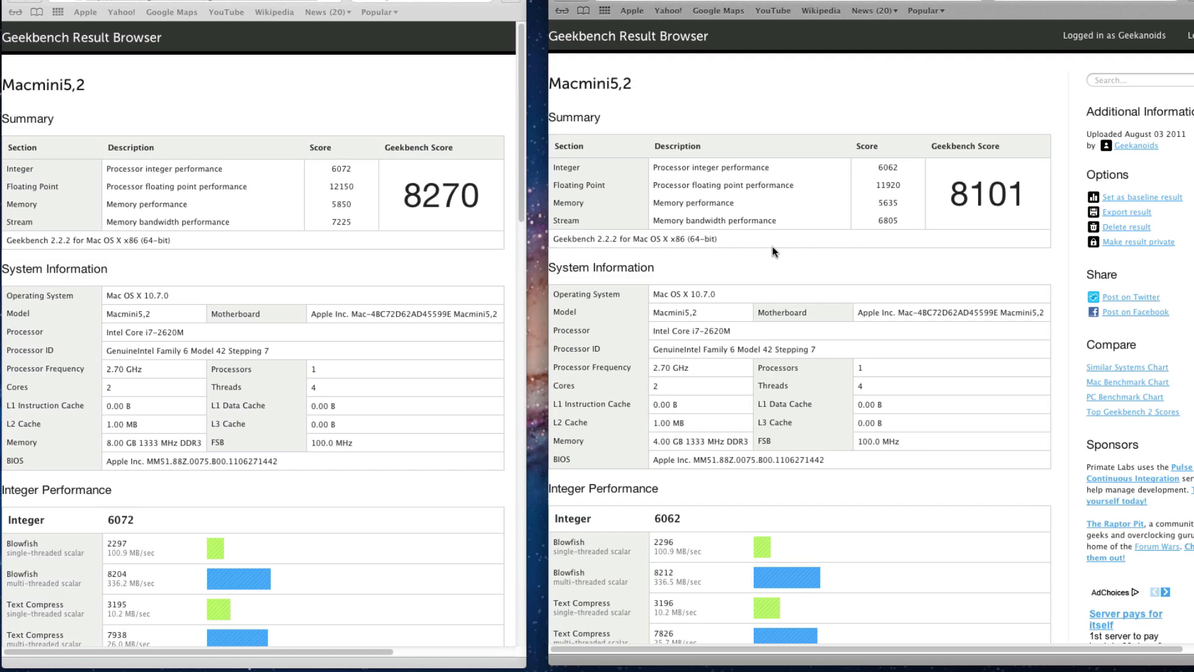
mouse_move(114, 222)
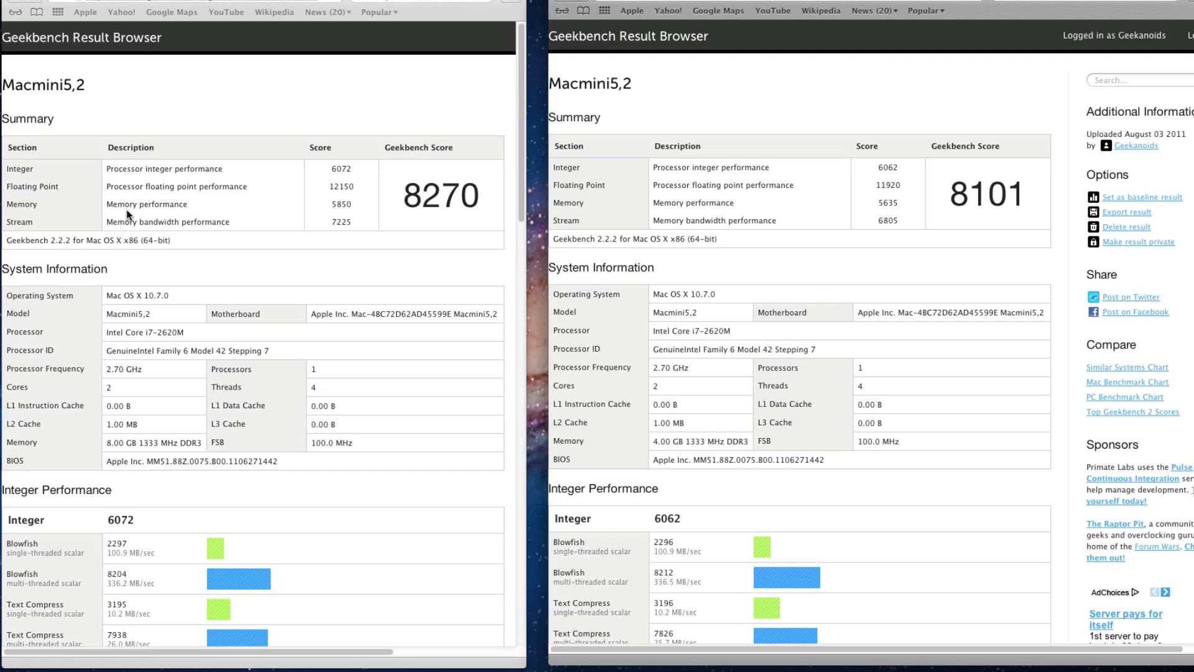
mouse_move(316, 211)
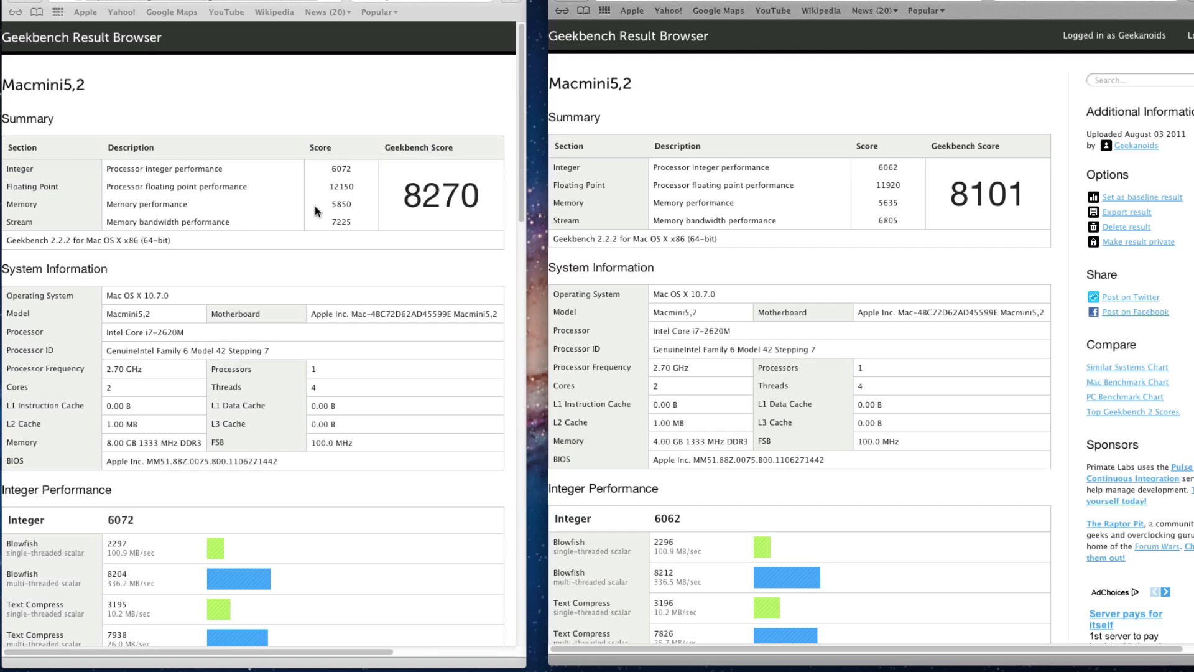
mouse_move(354, 216)
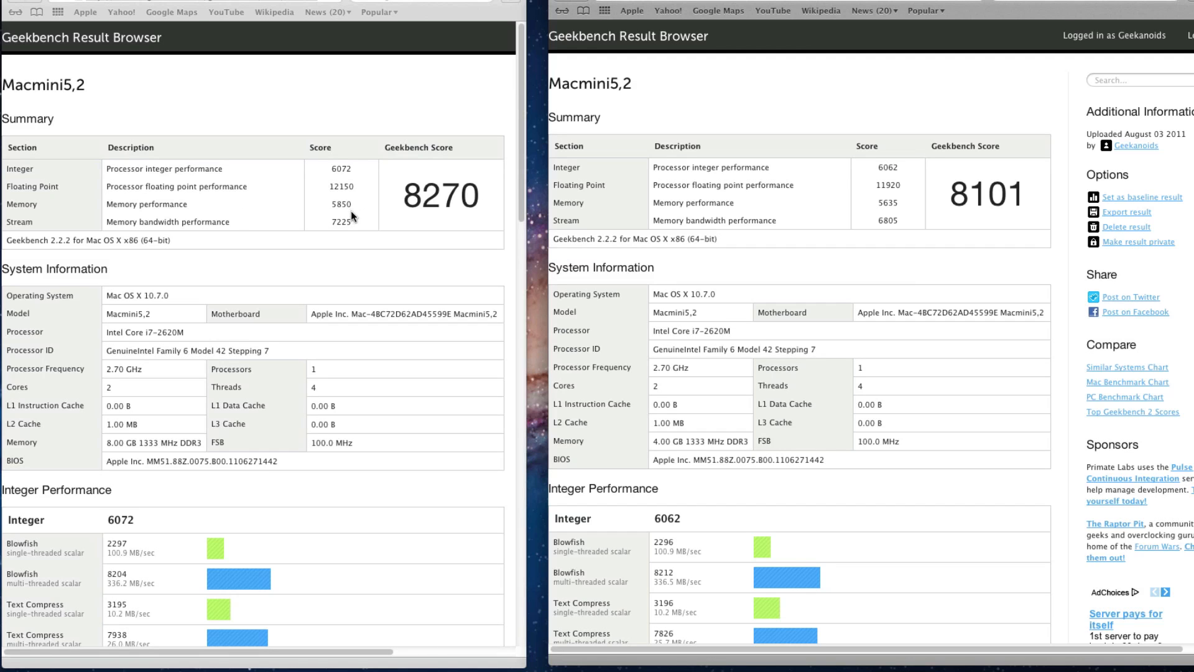
mouse_move(883, 214)
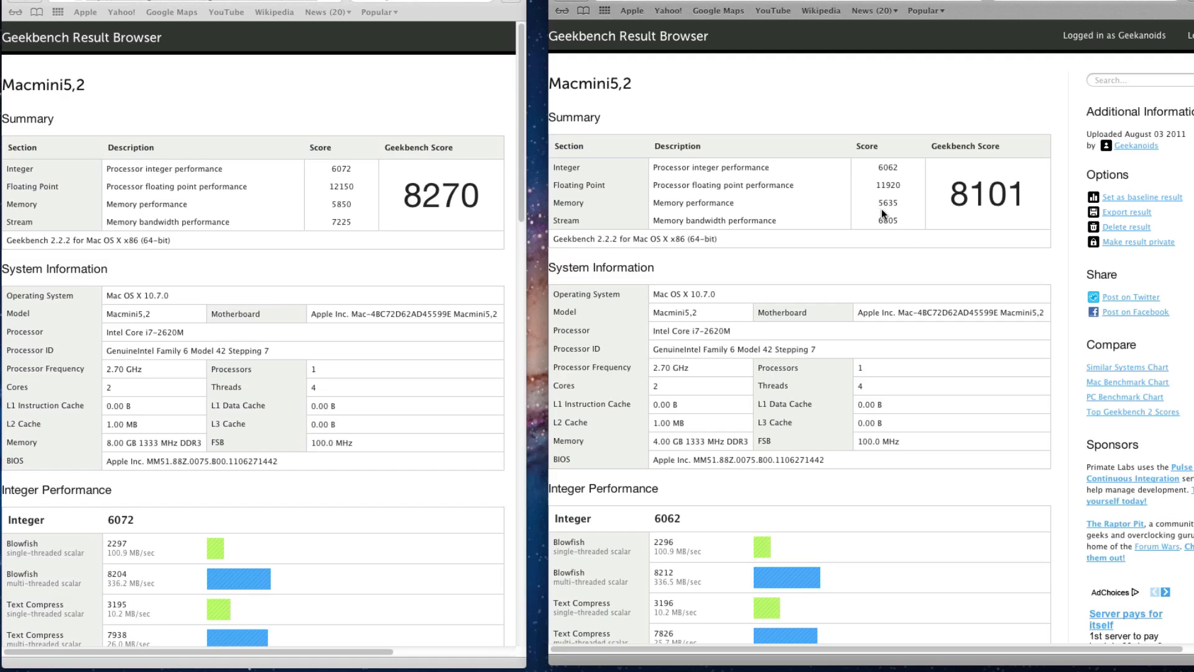
mouse_move(898, 214)
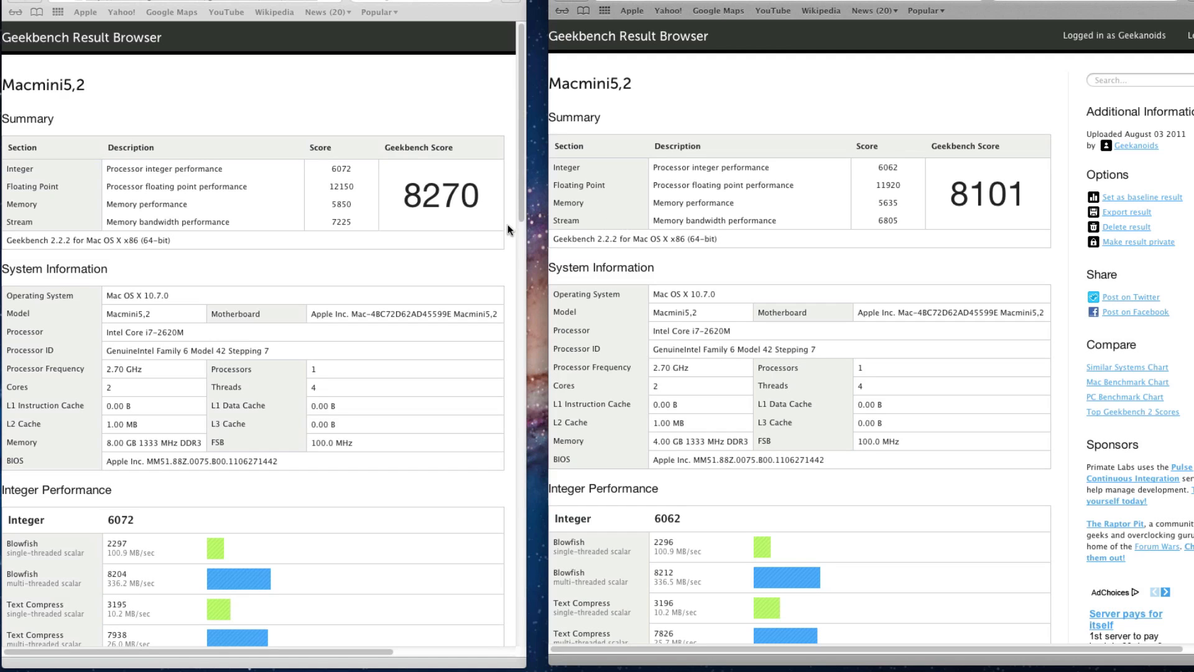
mouse_move(465, 229)
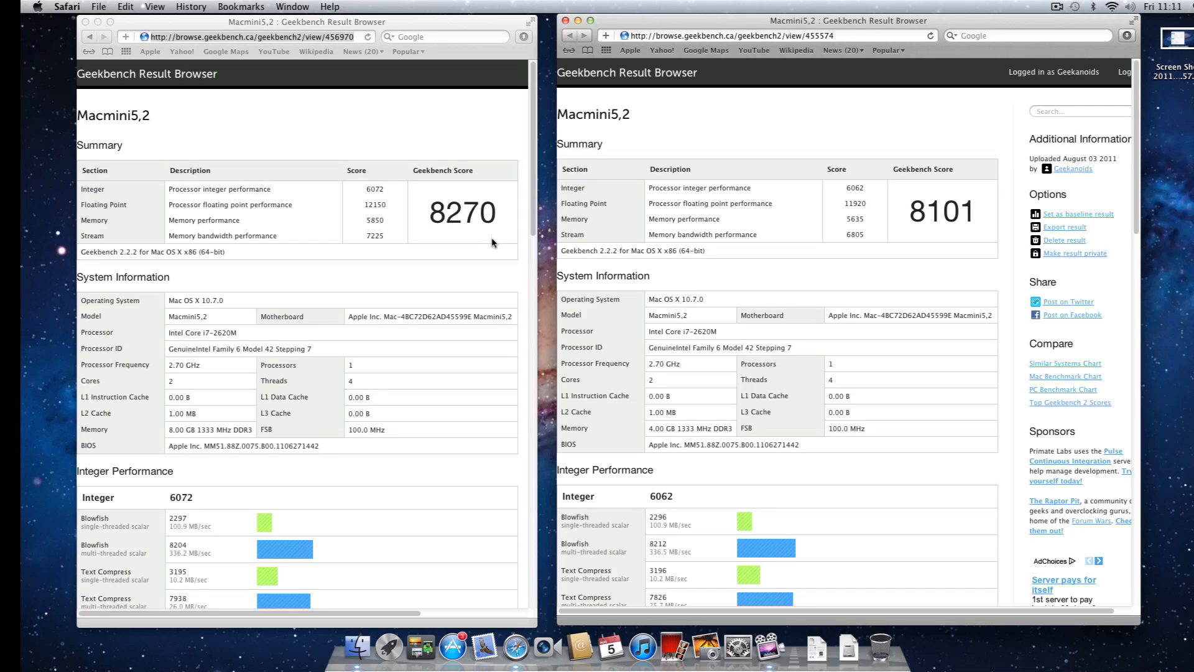
mouse_move(497, 242)
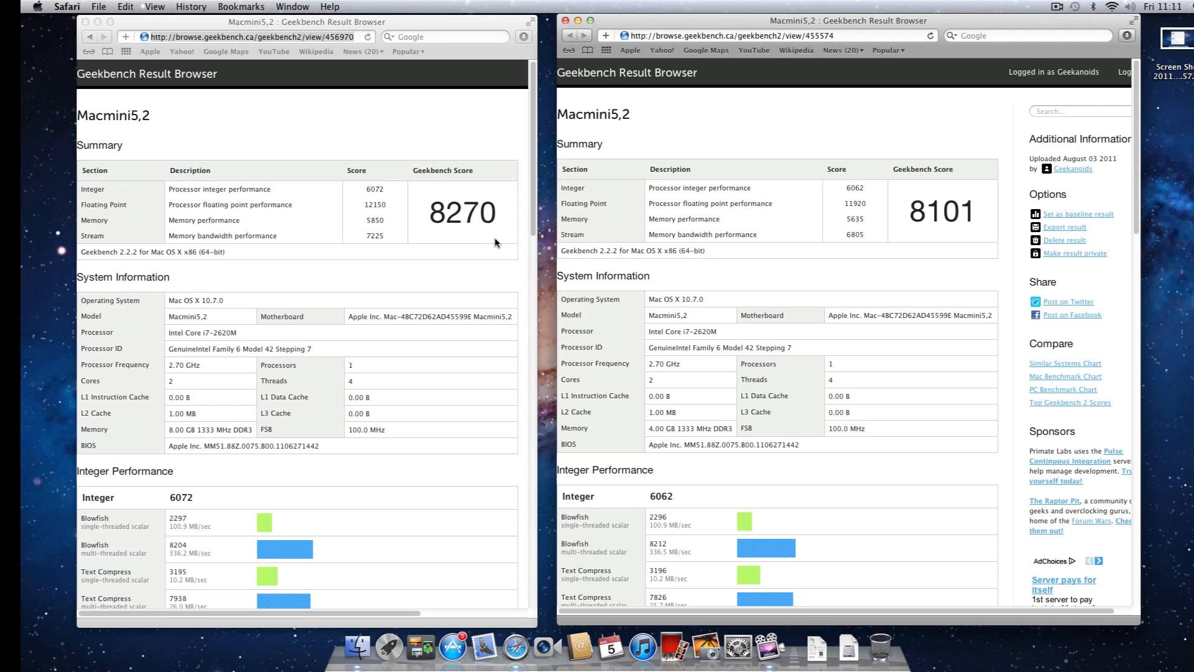